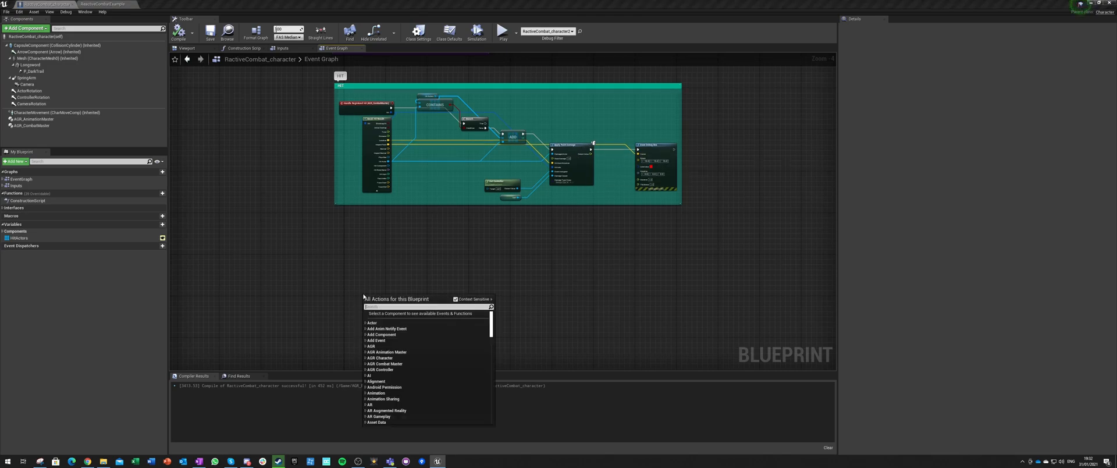
Step: Add Event PointDamage, break its Hit Info into all fields and compare Hit Component against the Mesh
text(damage)
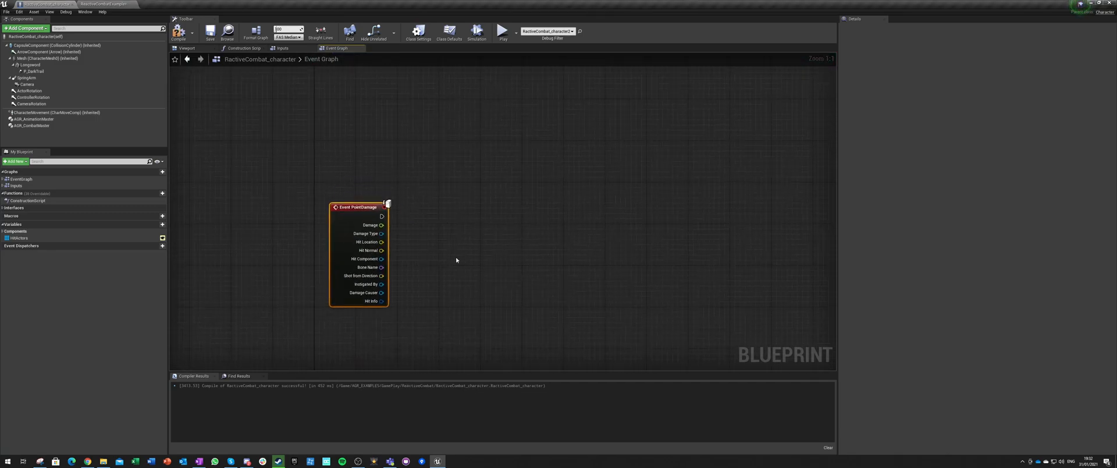
click(367, 266)
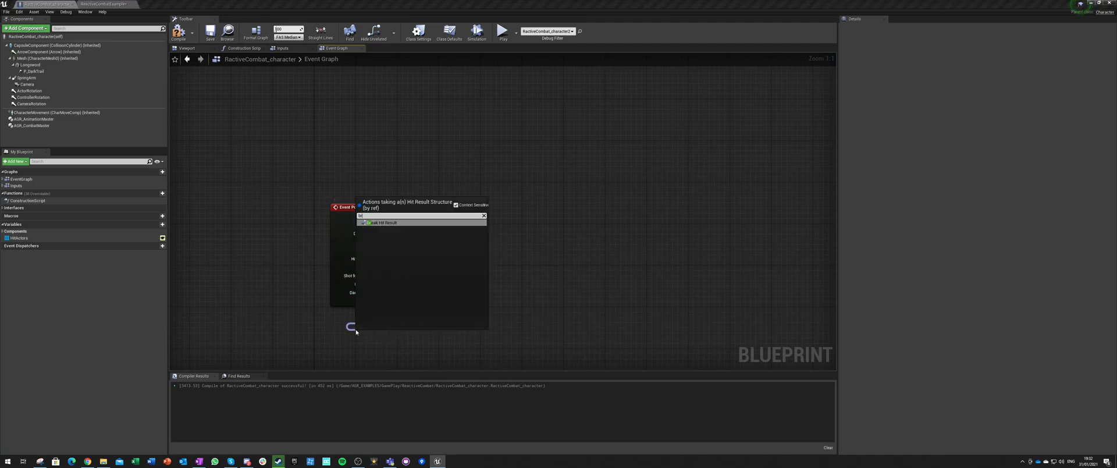
click(385, 222)
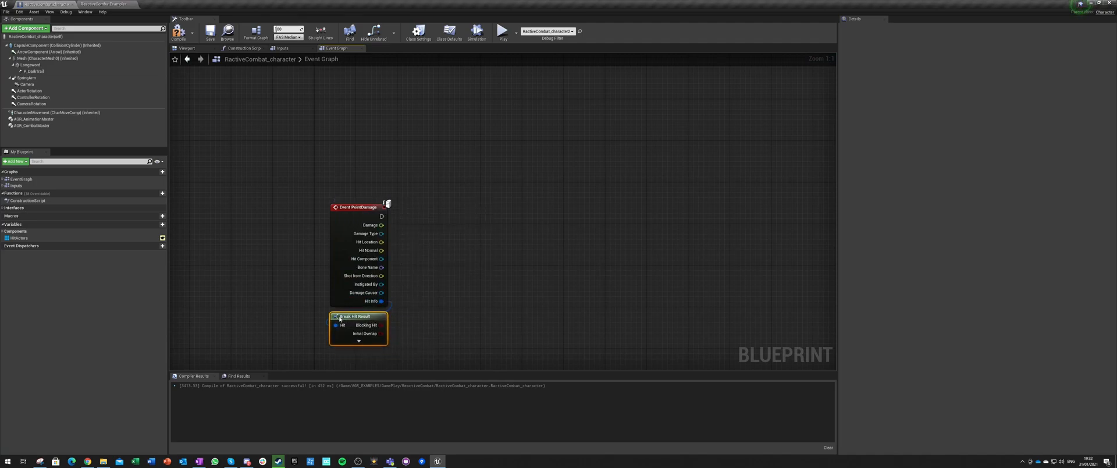
click(359, 340)
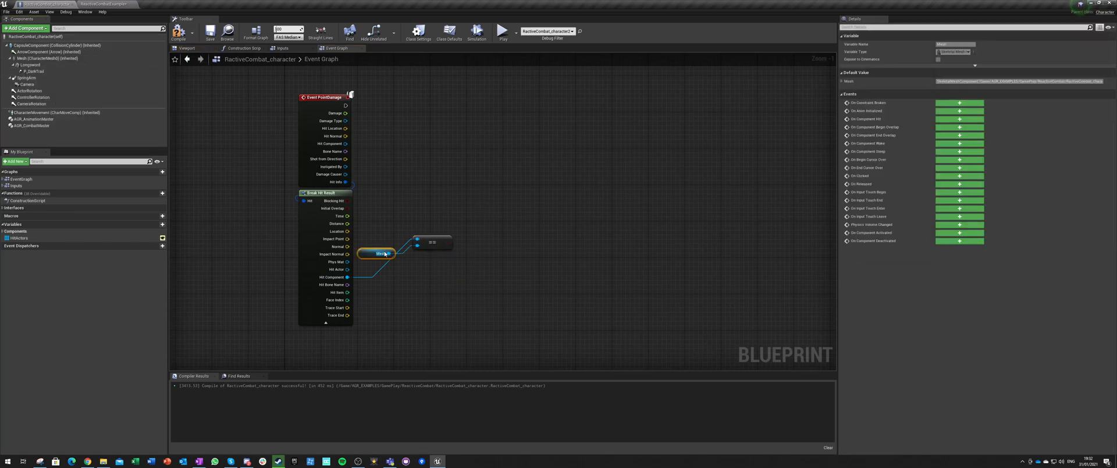
drag(378, 253, 400, 288)
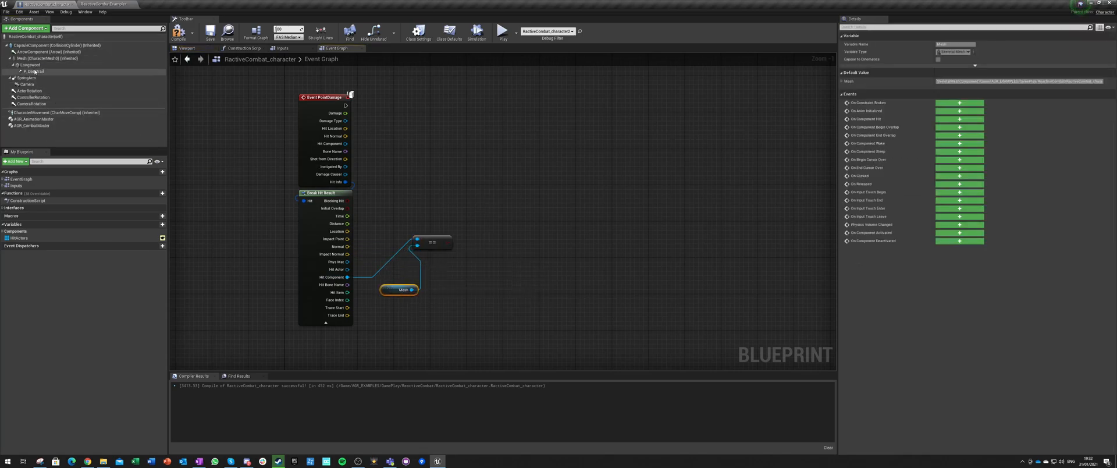
mouse_move(433, 243)
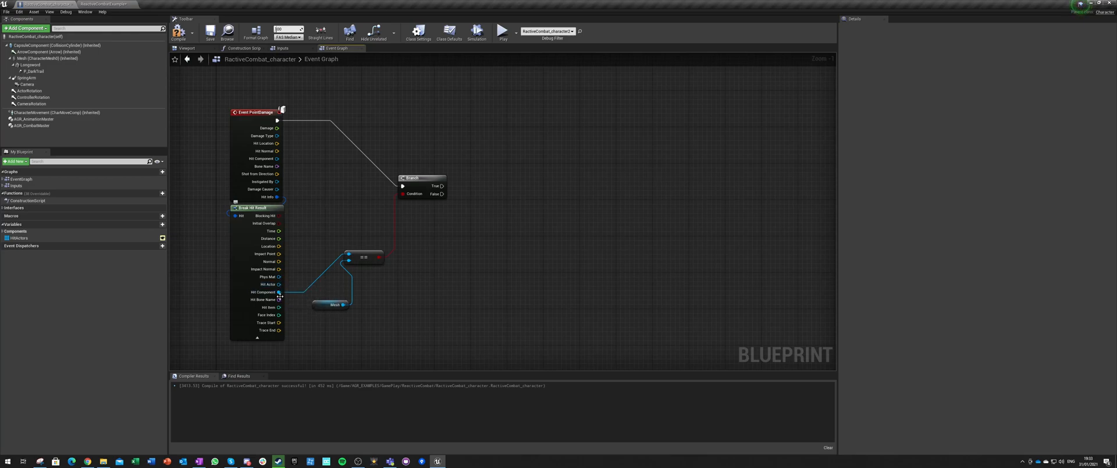
mouse_move(265, 300)
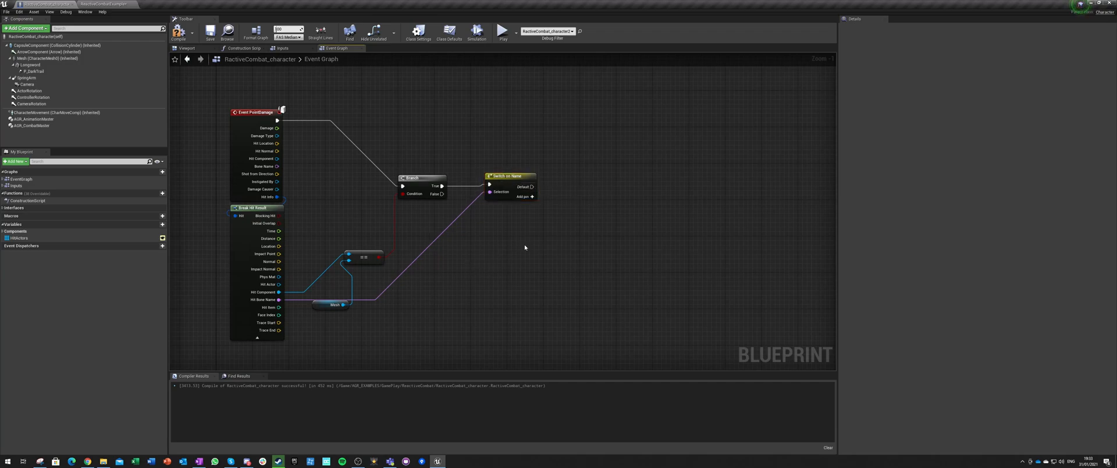
mouse_move(143, 184)
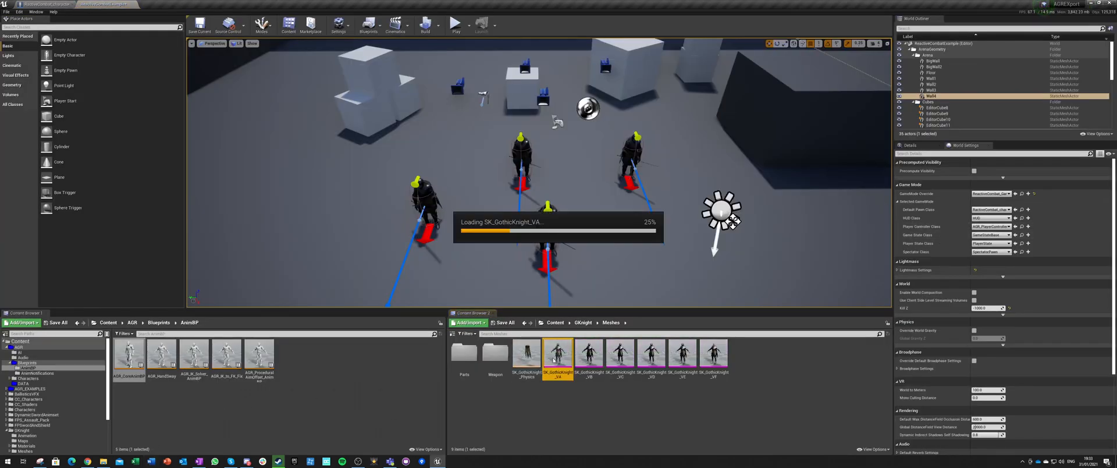
Step: Review the knight skeletal mesh, open SK_GothicKnight_Physics and dismiss the missing bone bodies message
double_click(557, 352)
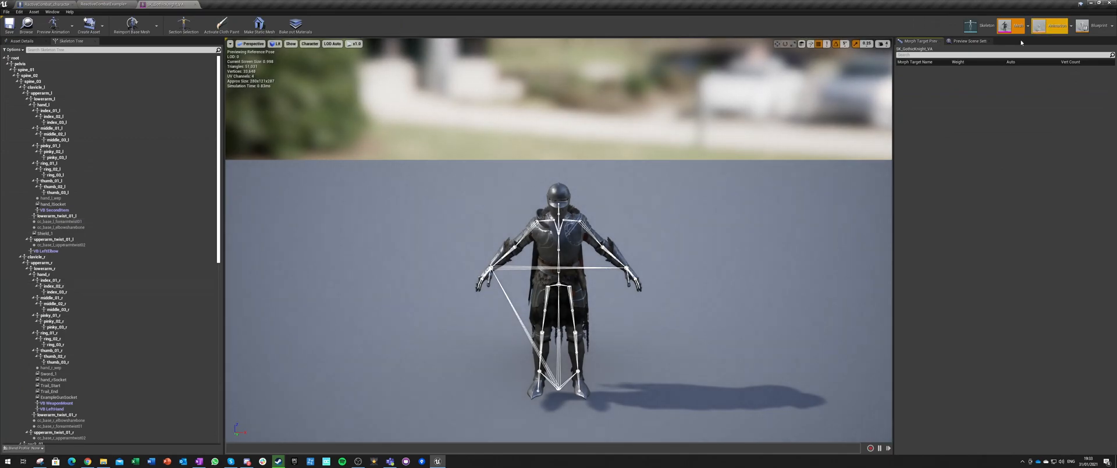
scroll(down, 3)
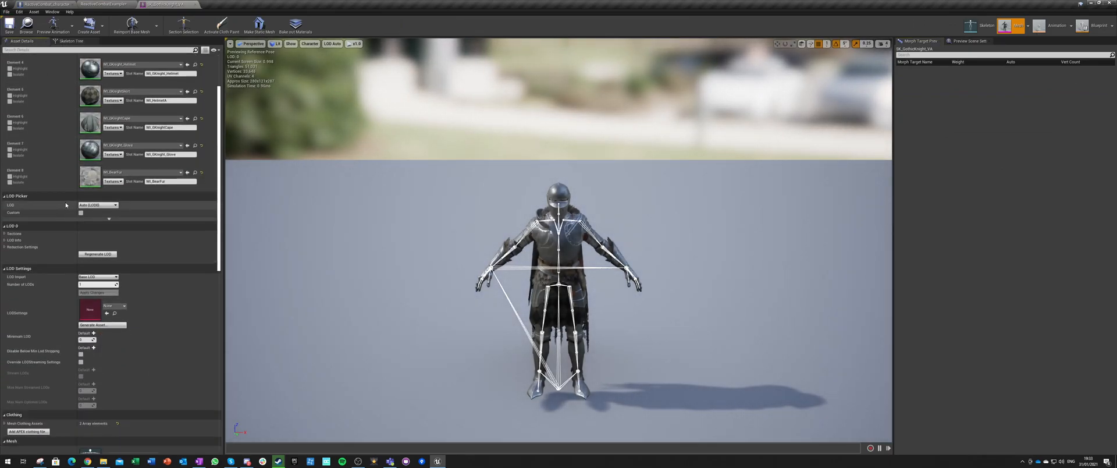
scroll(down, 3)
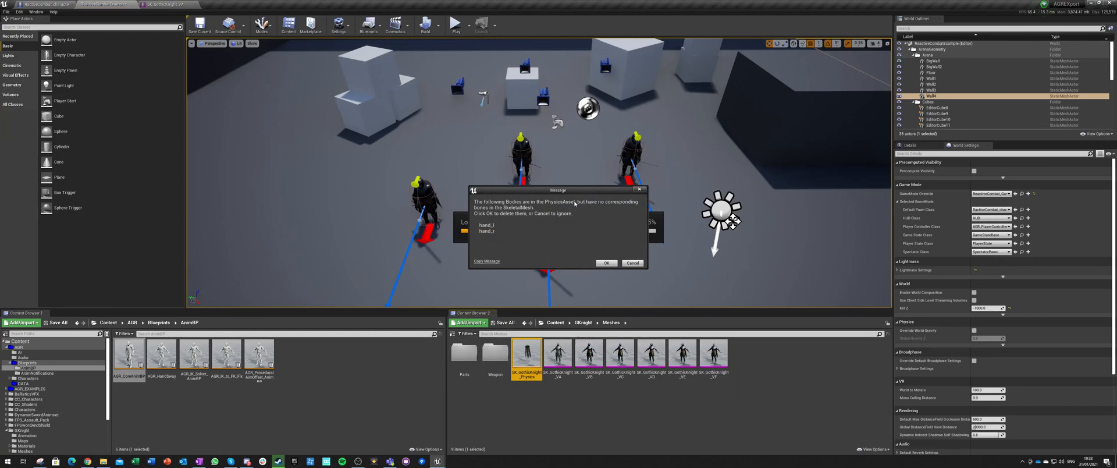
click(605, 263)
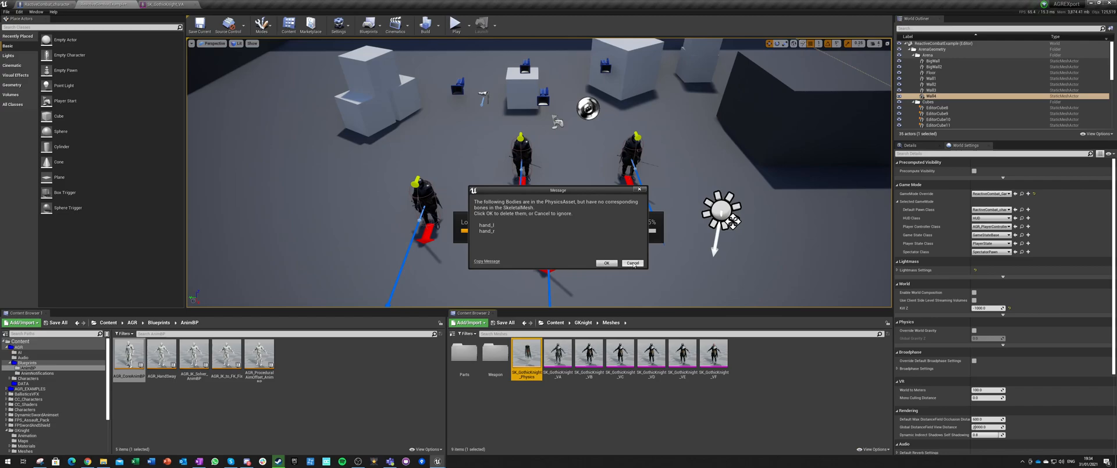
click(631, 263)
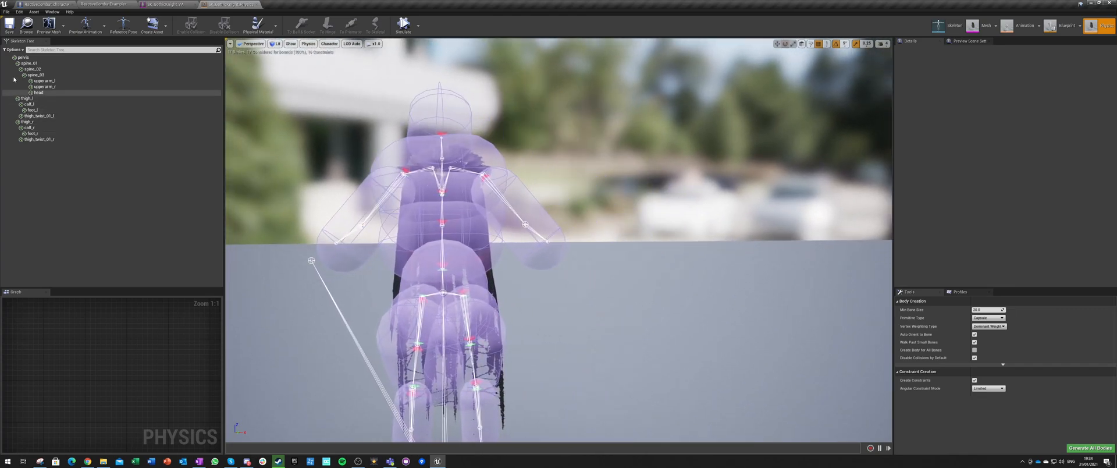
mouse_move(40, 91)
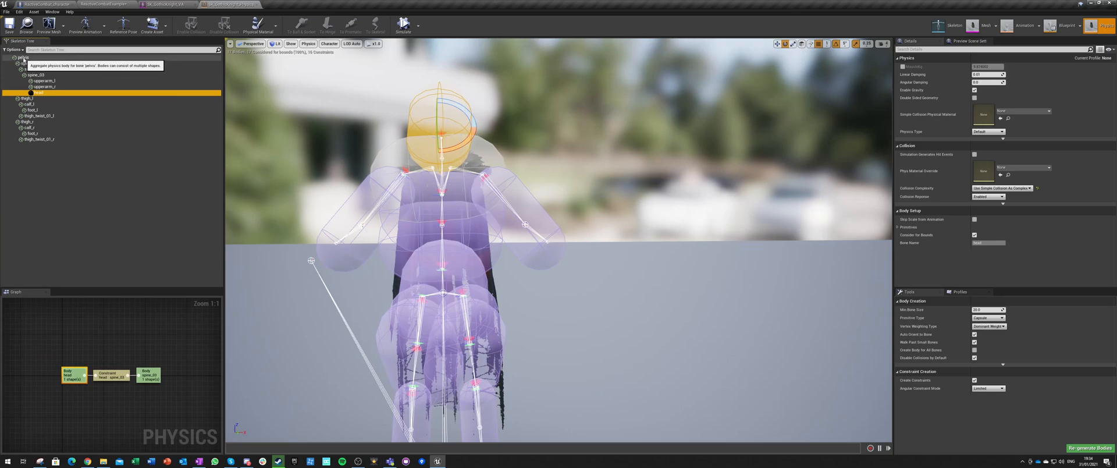
Step: Inspect the head, chest, calf and thigh physics bodies in the Skeleton Tree, then return to the character blueprint
click(34, 69)
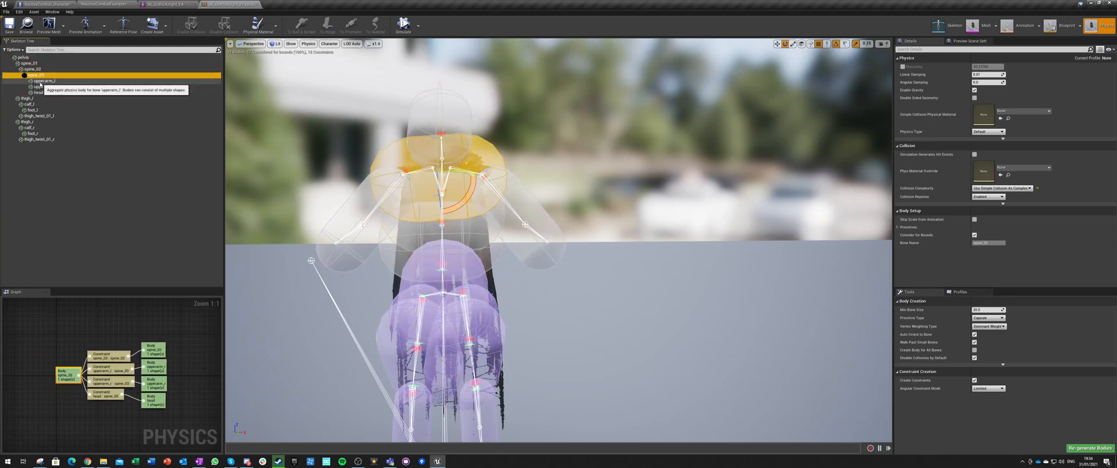
click(44, 86)
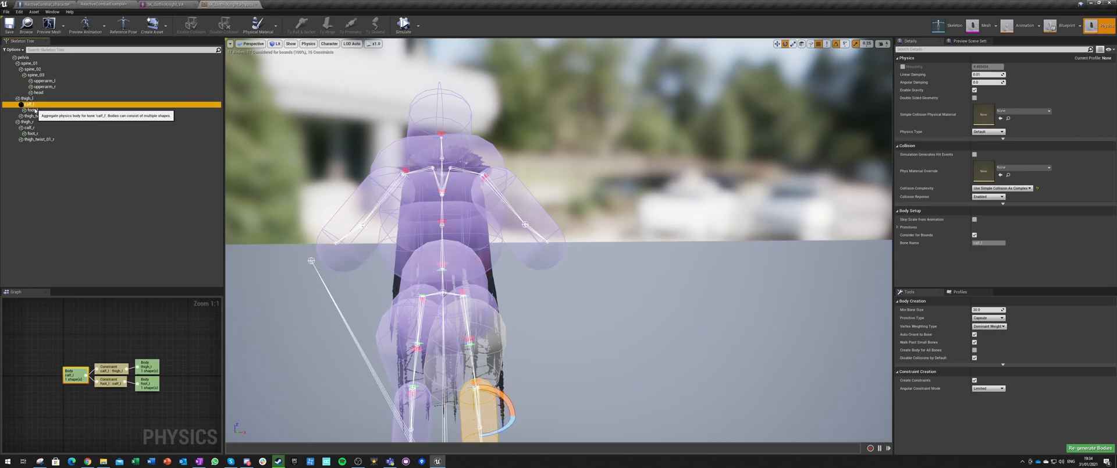
click(42, 117)
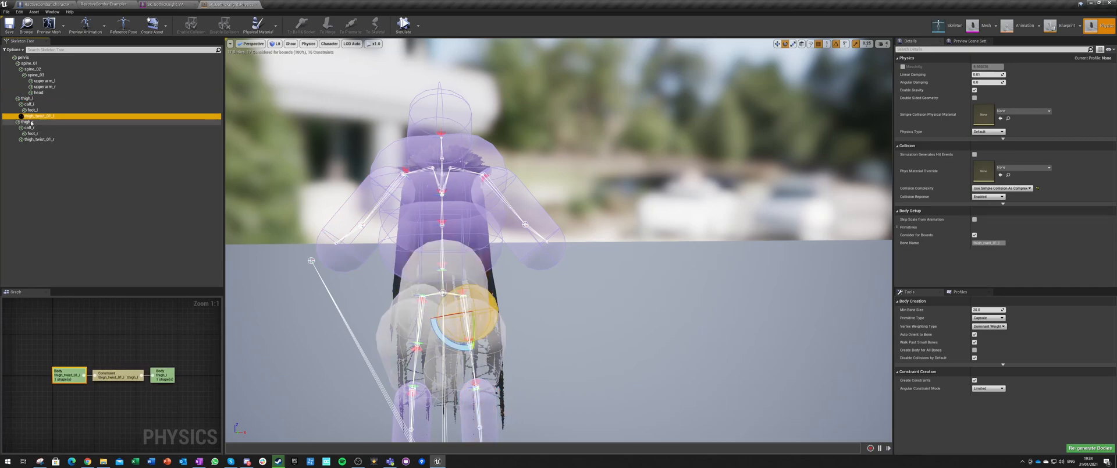
click(32, 134)
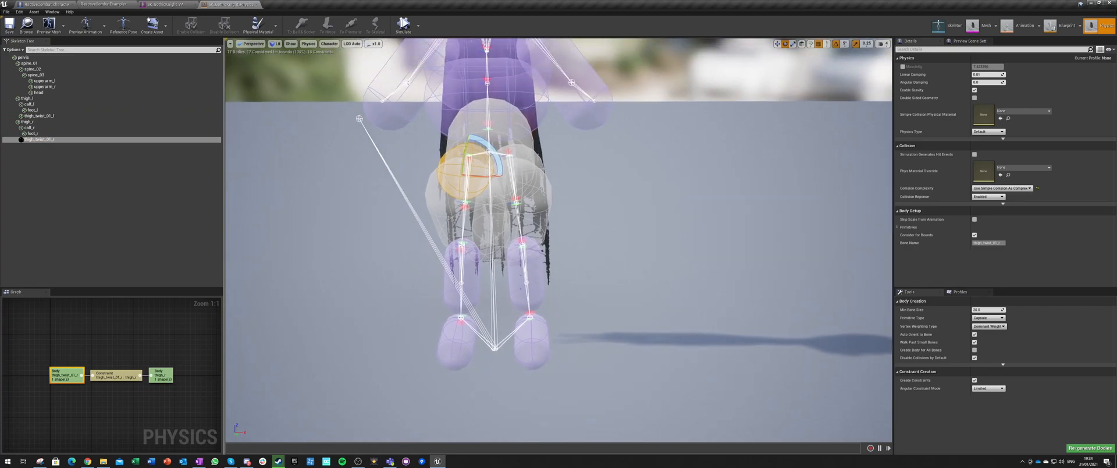
click(28, 121)
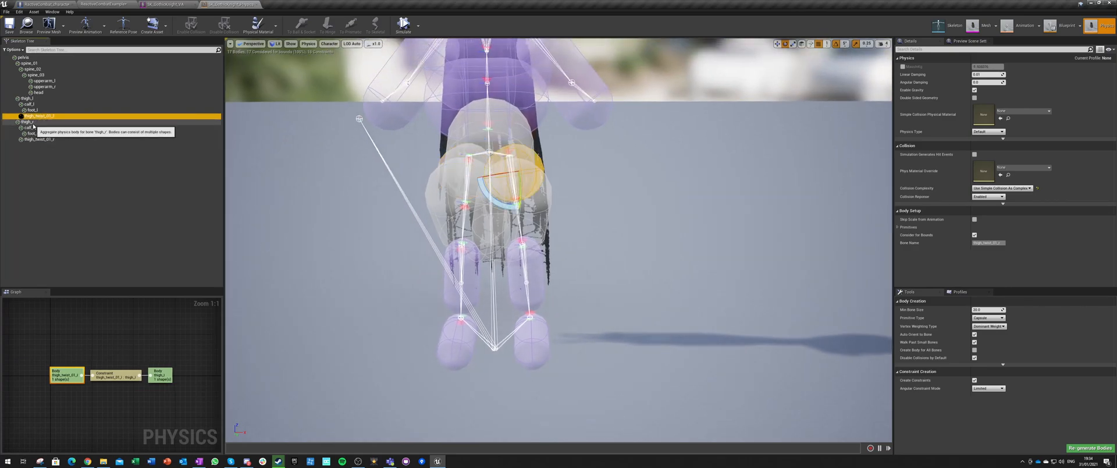
click(32, 69)
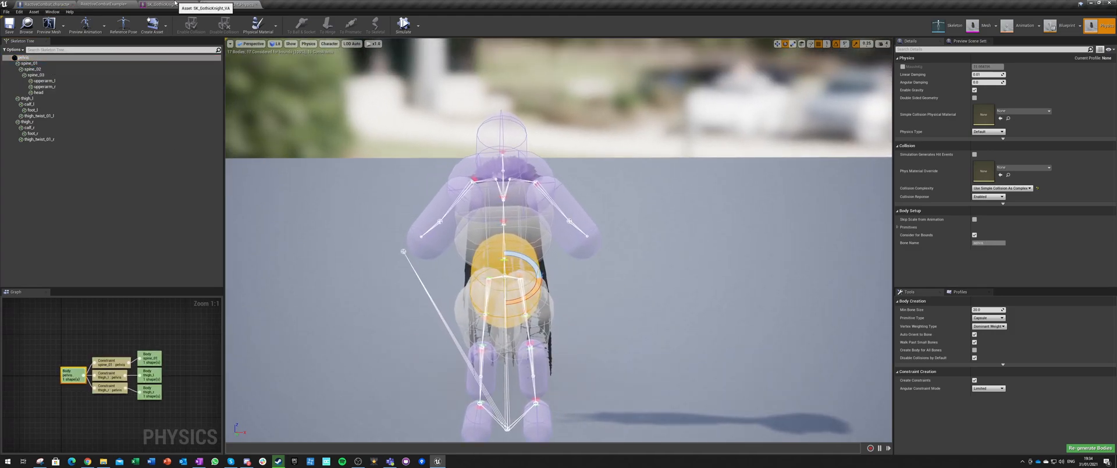
click(107, 3)
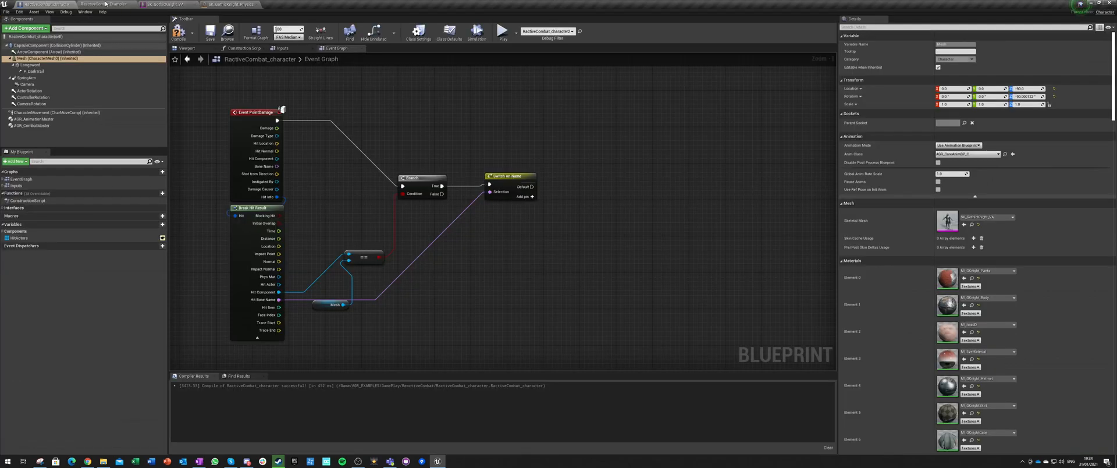
mouse_move(506, 176)
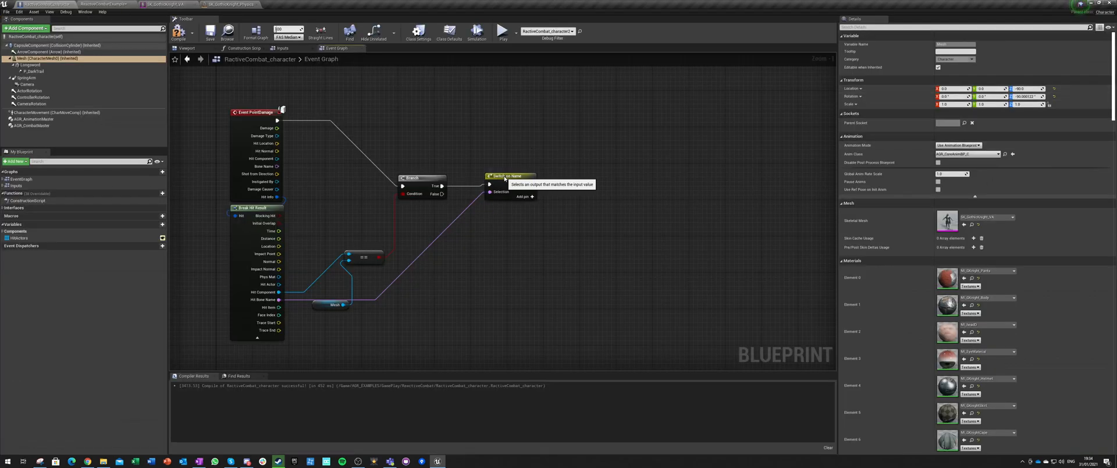
Step: Select the Switch on Name node and add new bone-name pin entries in its details
click(509, 176)
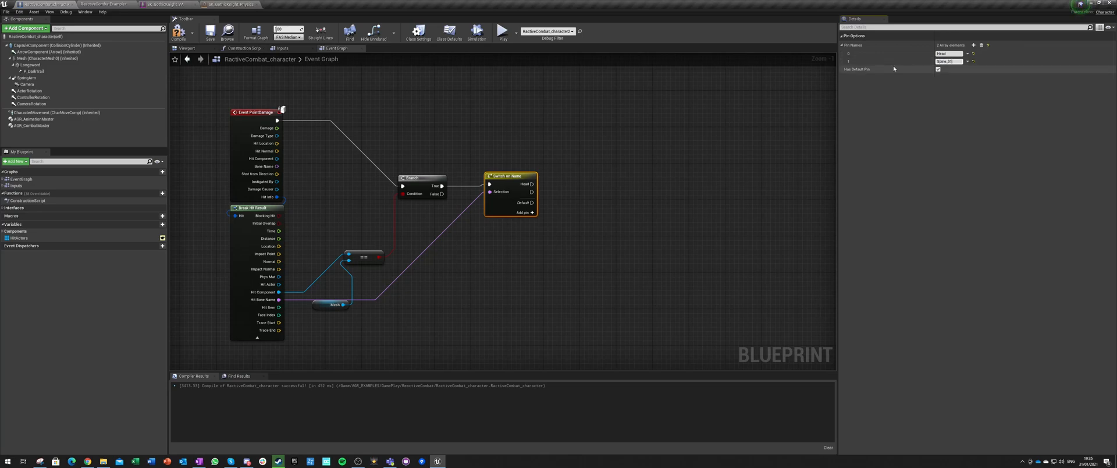
click(973, 46)
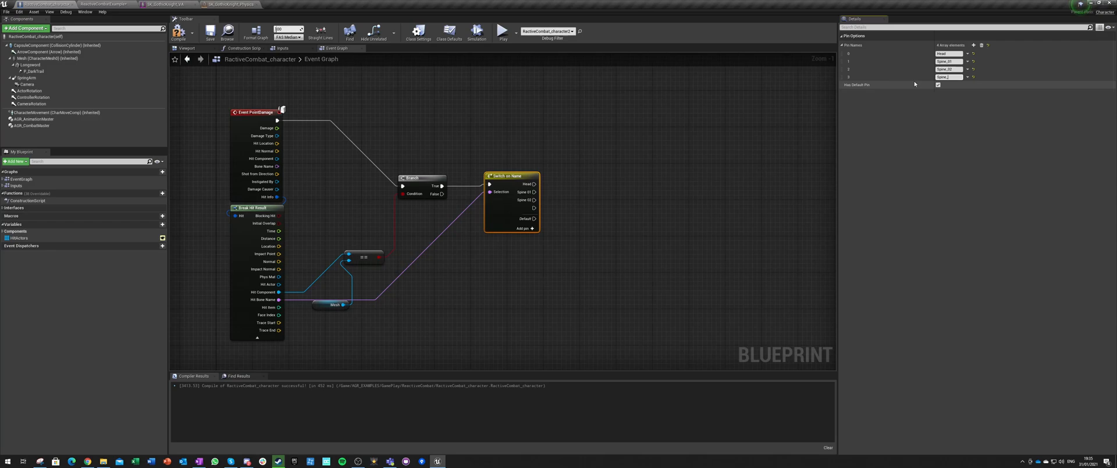
click(973, 45)
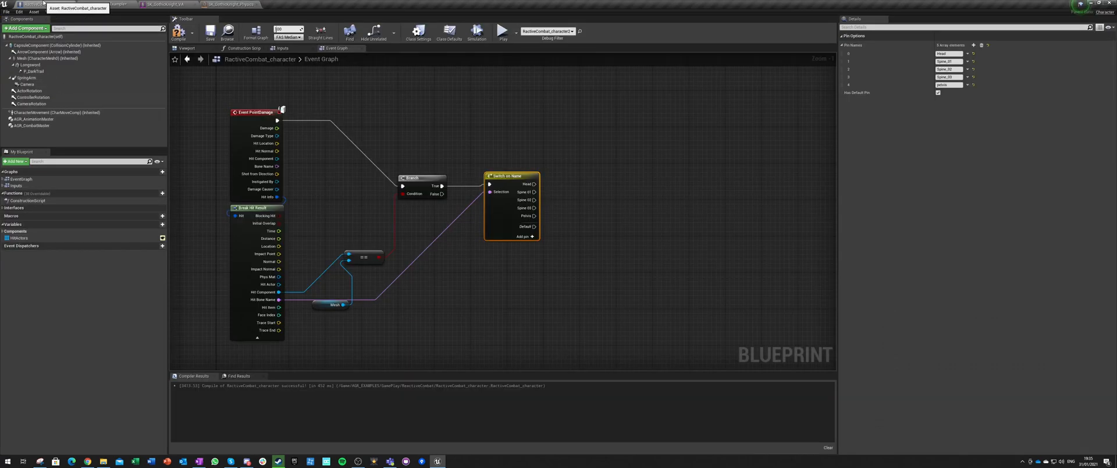
click(973, 45)
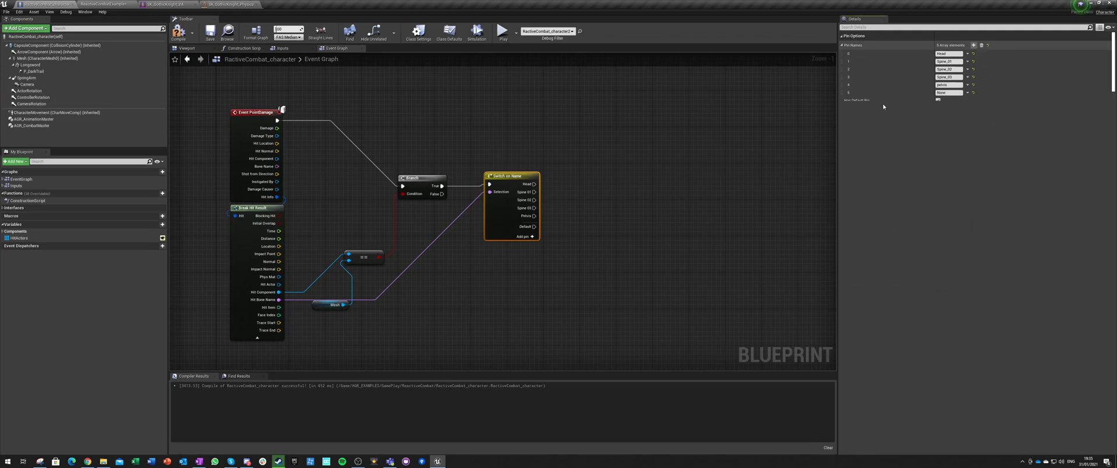
click(950, 93)
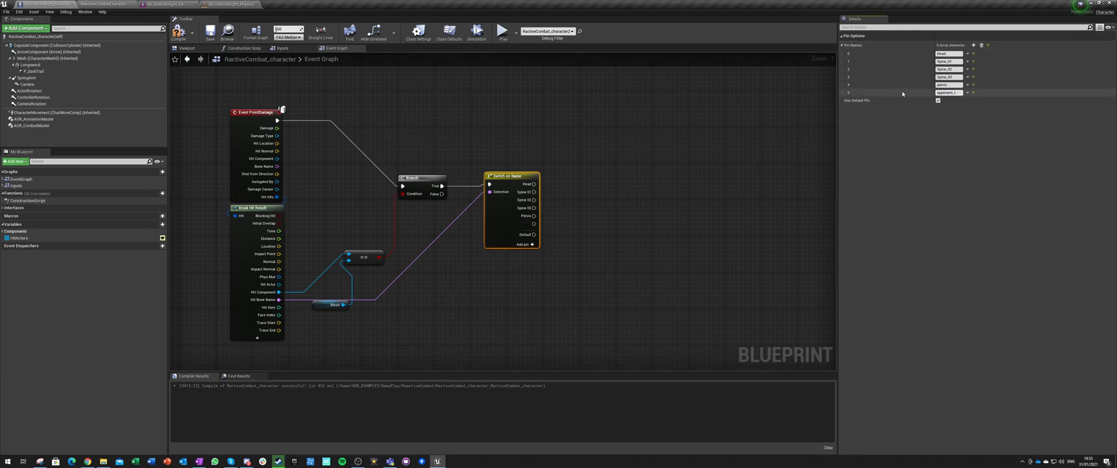
click(973, 45)
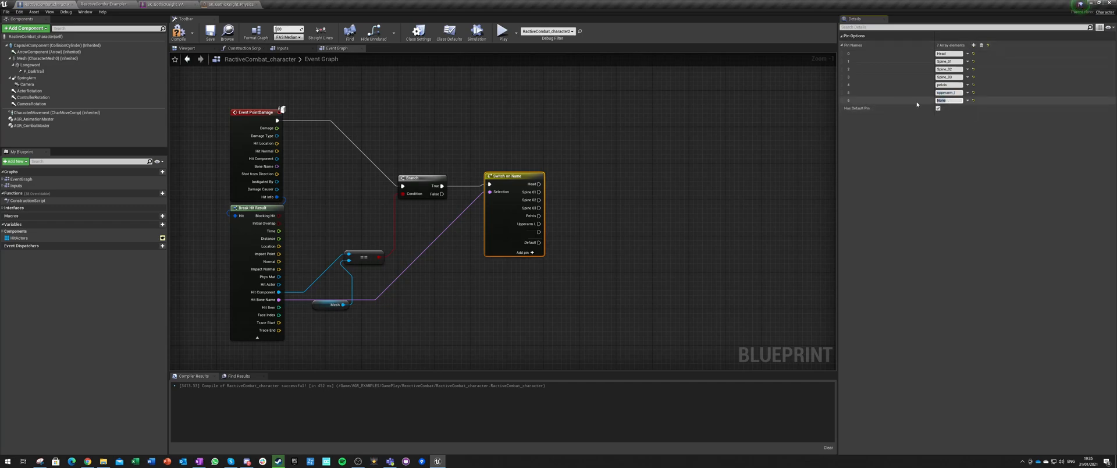
click(973, 45)
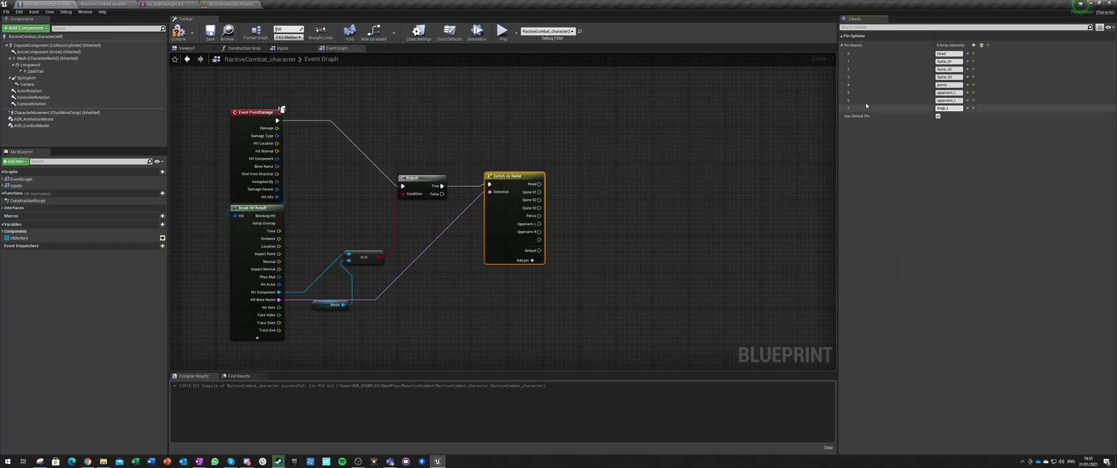
Step: Name the thigh case and add the calf_l and calf_r cases to the Switch on Name
click(975, 45)
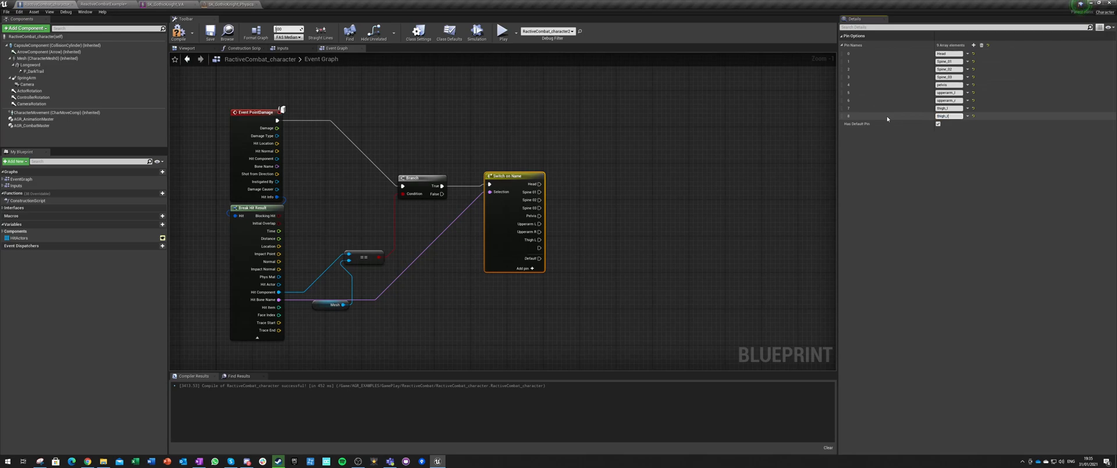
click(228, 5)
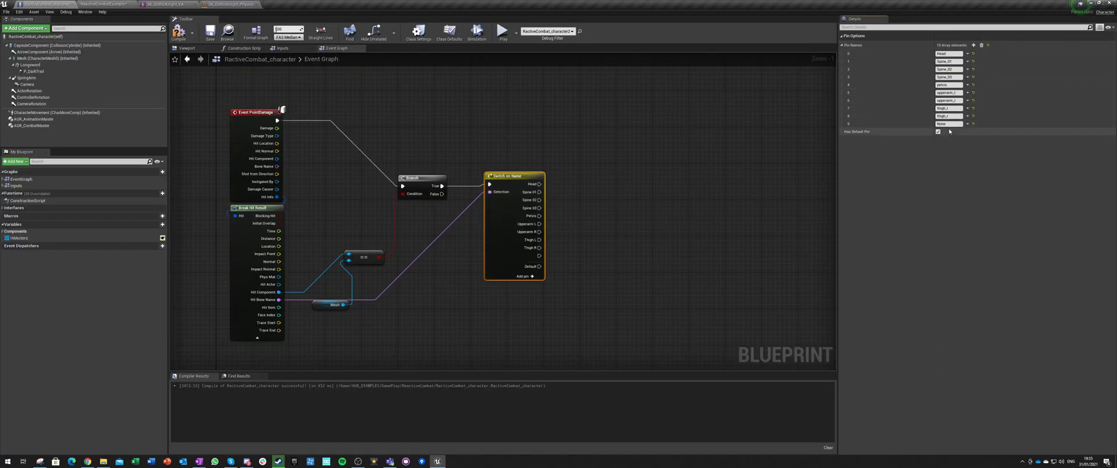
click(948, 123)
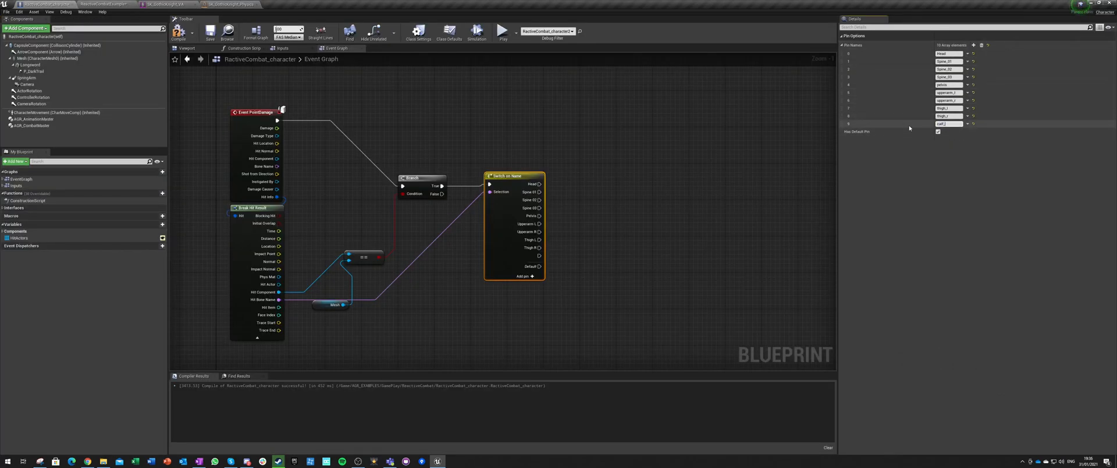
click(973, 45)
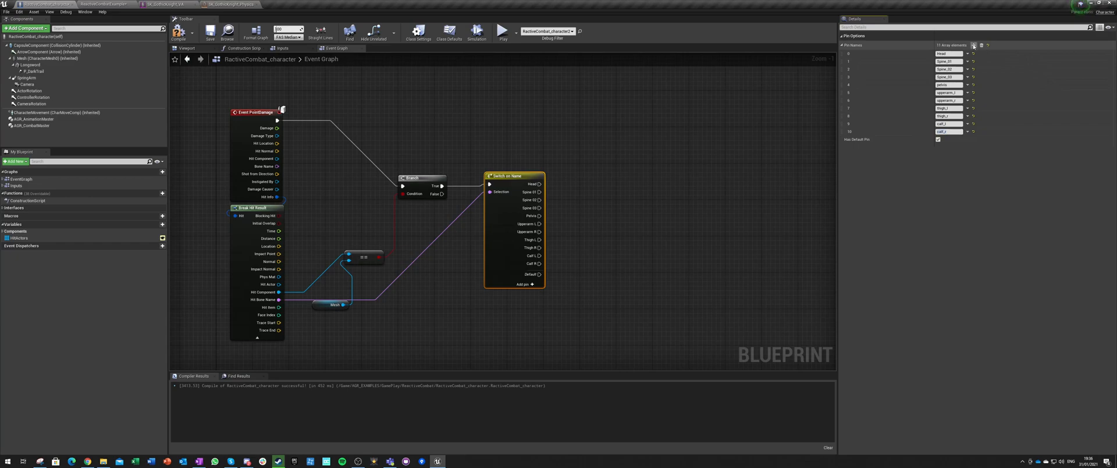
click(974, 46)
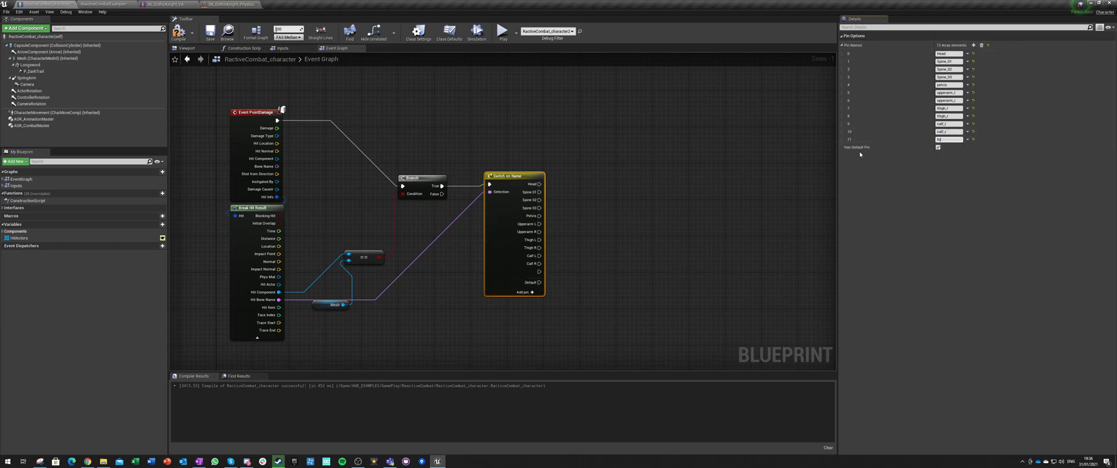
click(973, 45)
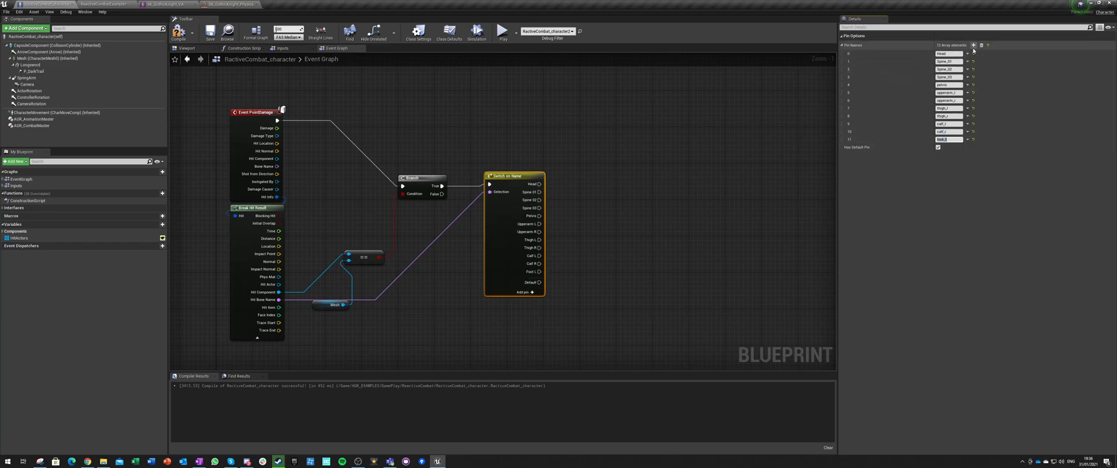
click(974, 46)
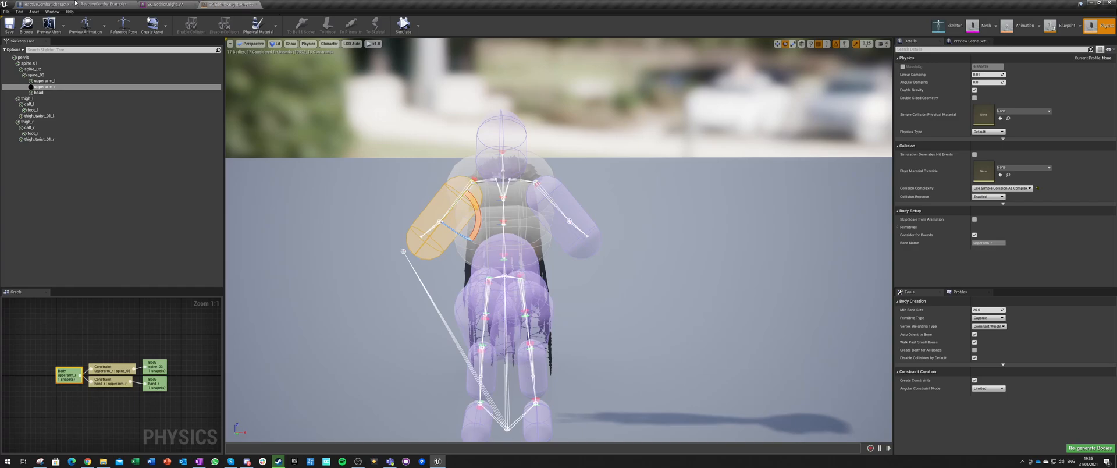
Step: Check the foot bone names in the physics asset skeleton tree for the foot_l and foot_r cases
click(102, 4)
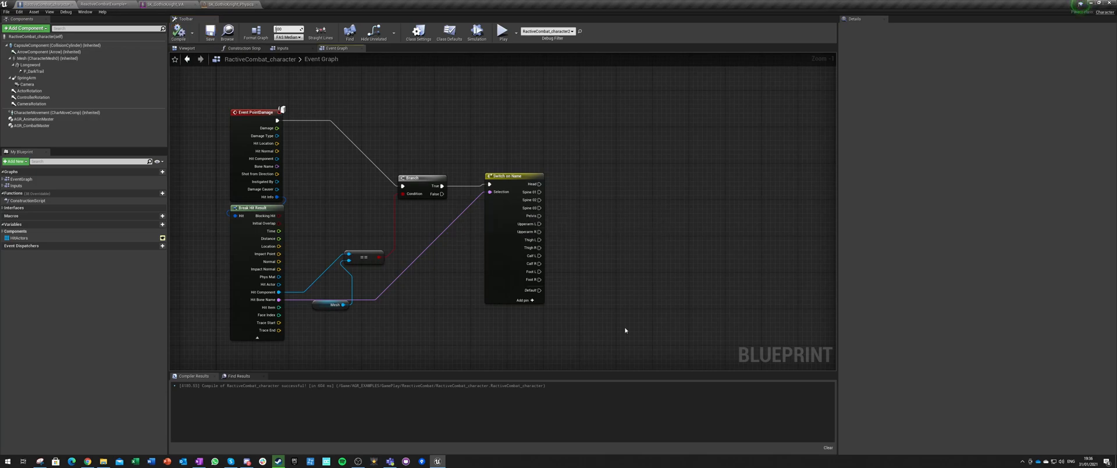
Step: Browse to the LongswordAnimsetPro root-motion animations and open the hit-reaction animations
click(110, 4)
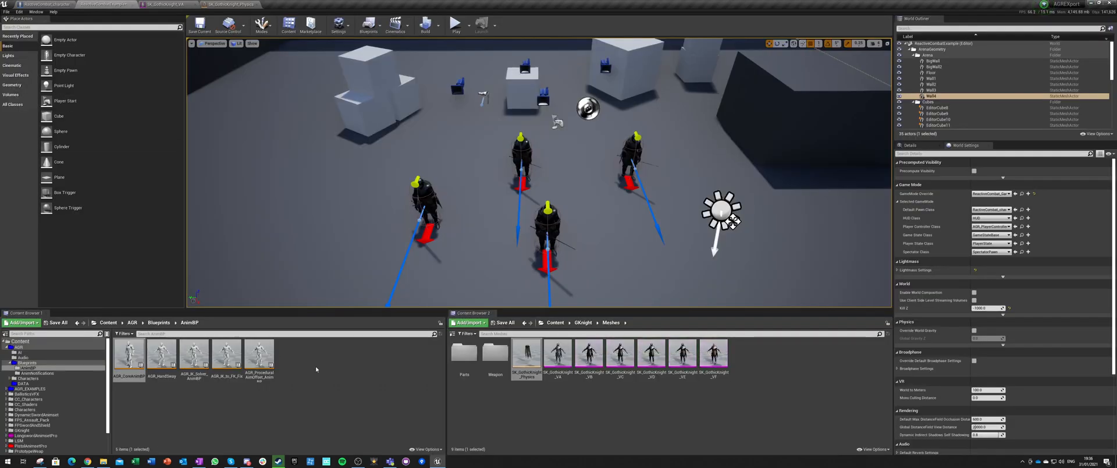
click(556, 323)
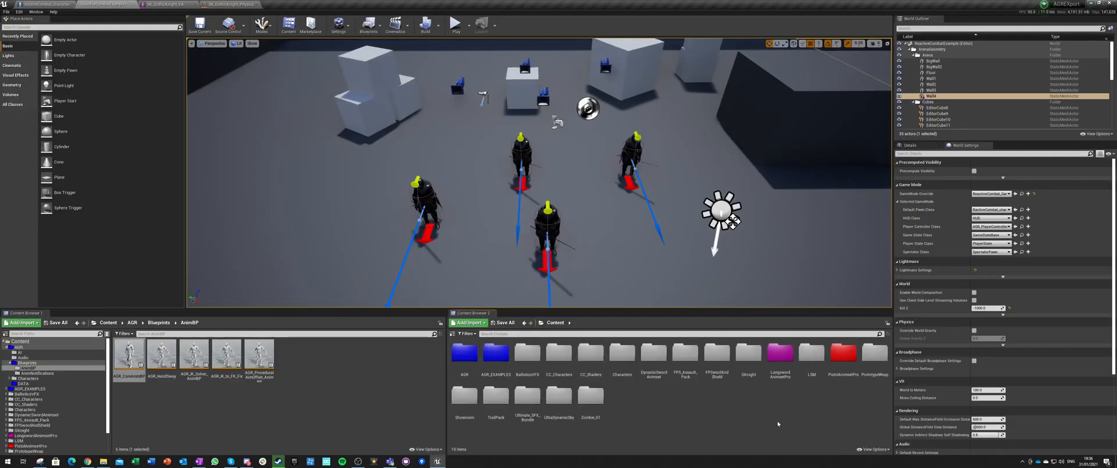
double_click(780, 352)
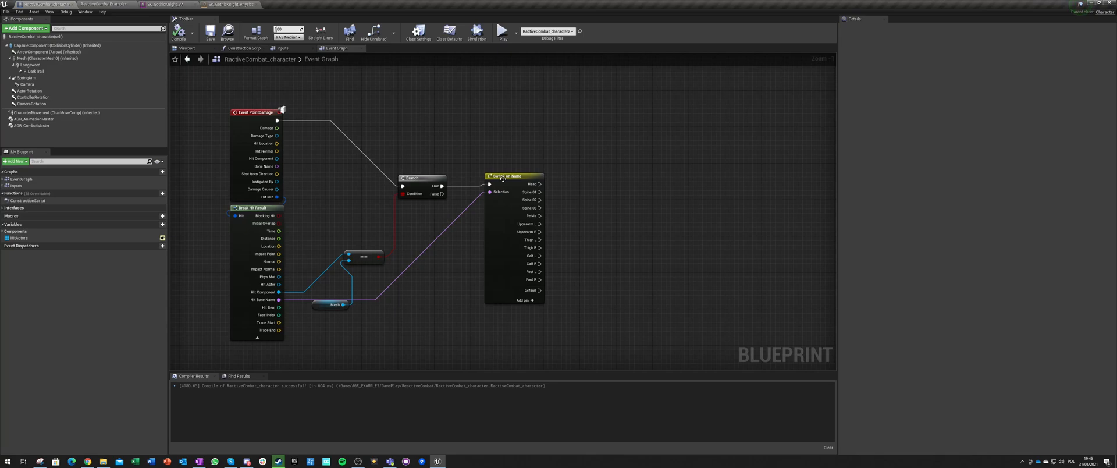
click(228, 5)
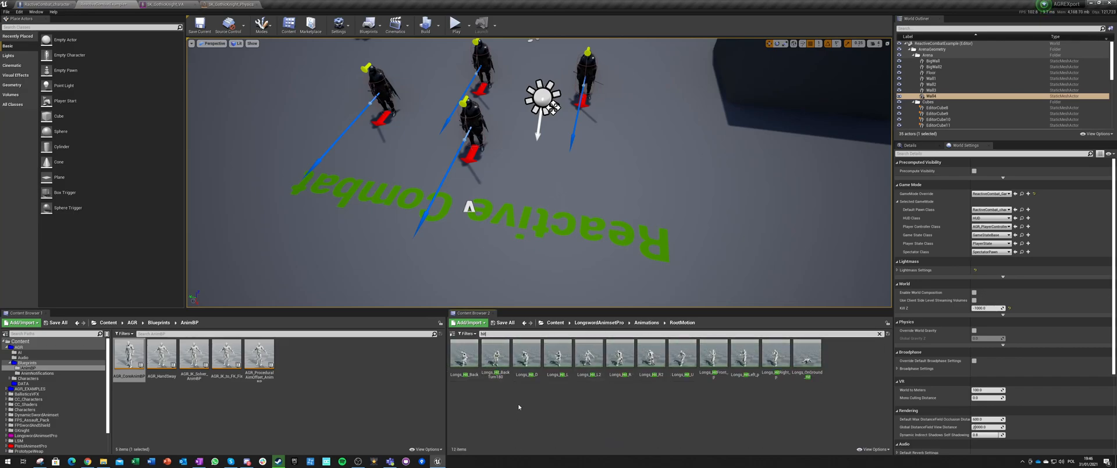
mouse_move(490, 394)
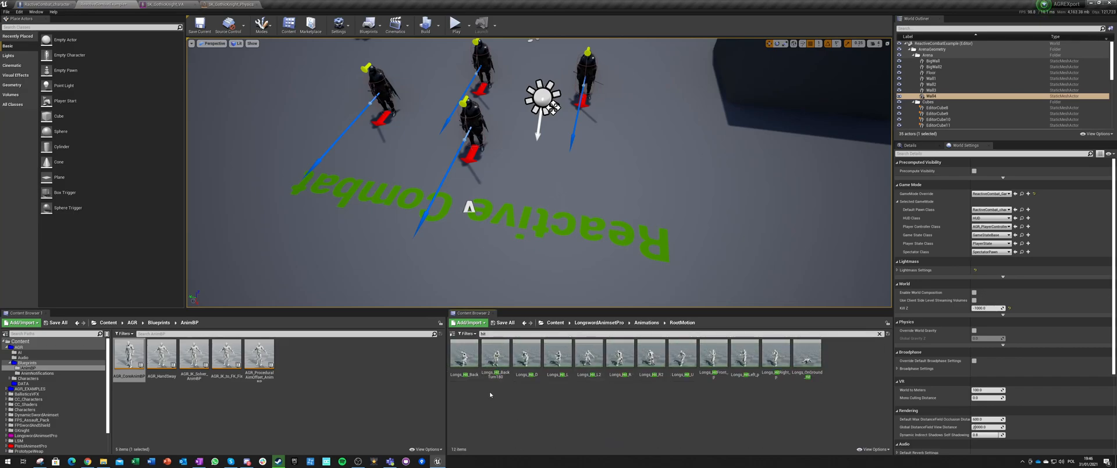
mouse_move(526, 355)
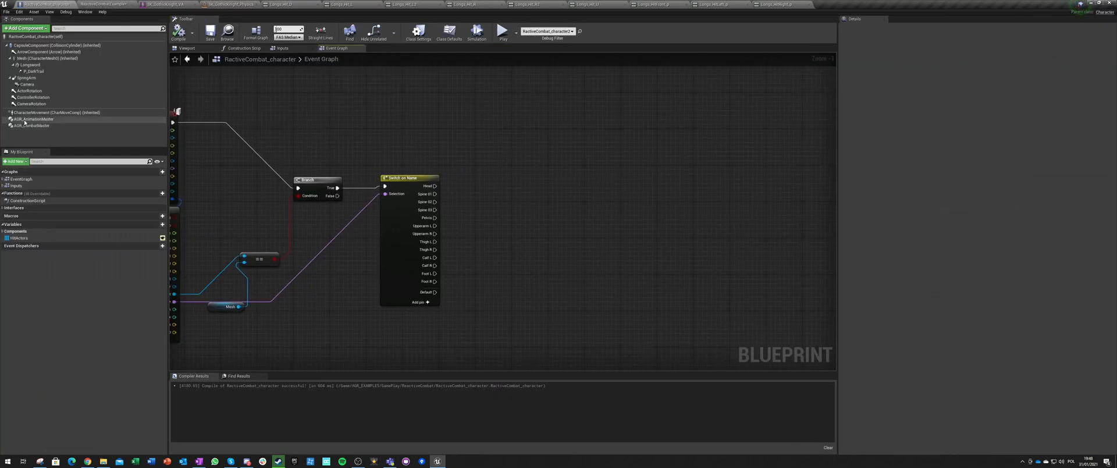
Step: Place the AGR_AnimationMaster reference and add a Play Networked Montage node for the first bone case
drag(33, 119, 483, 206)
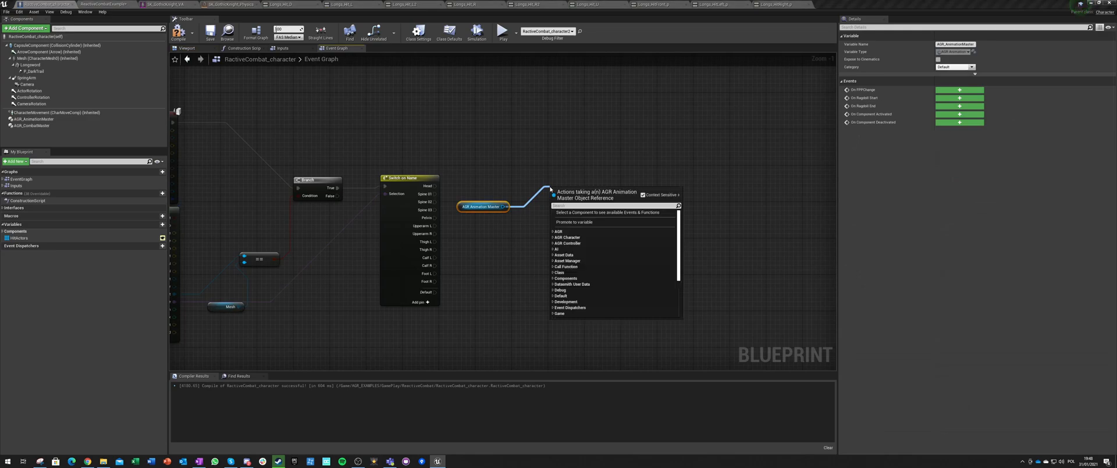
text(montage)
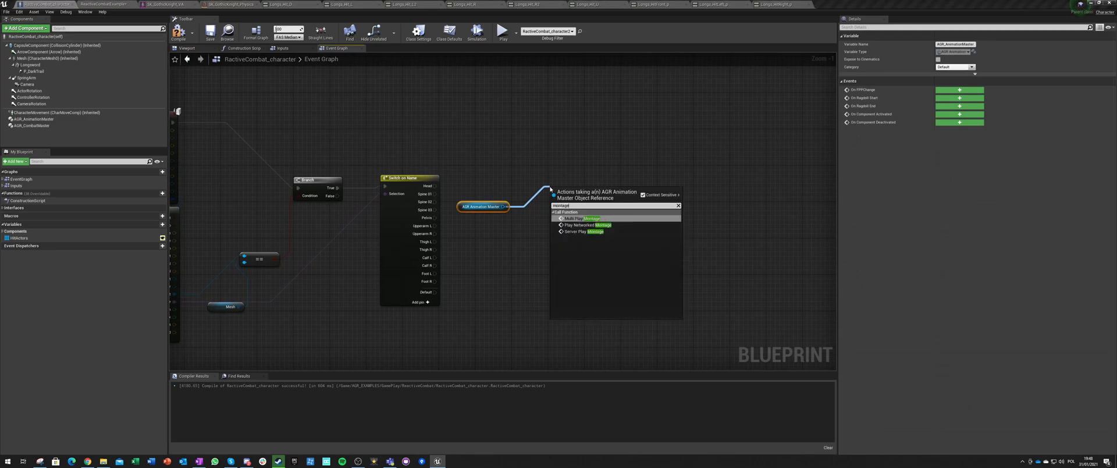
click(592, 225)
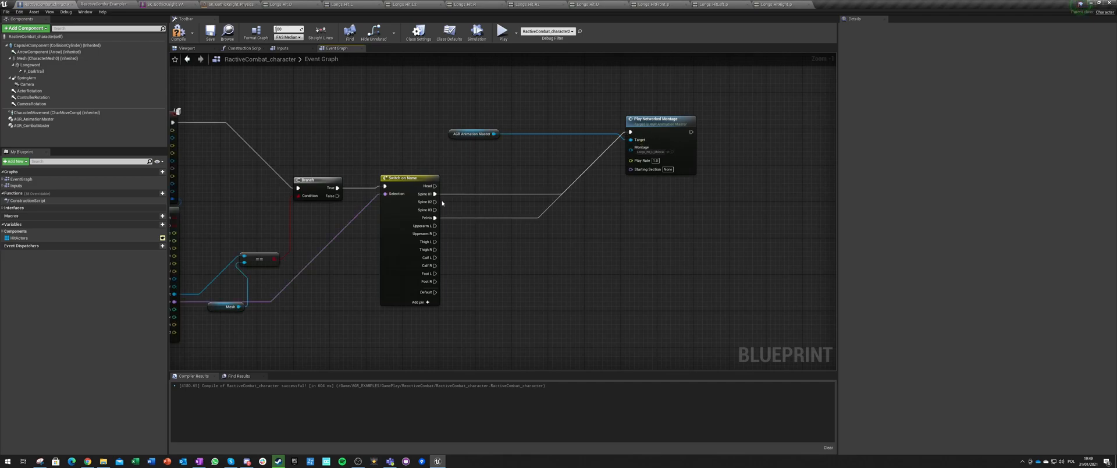
mouse_move(427, 210)
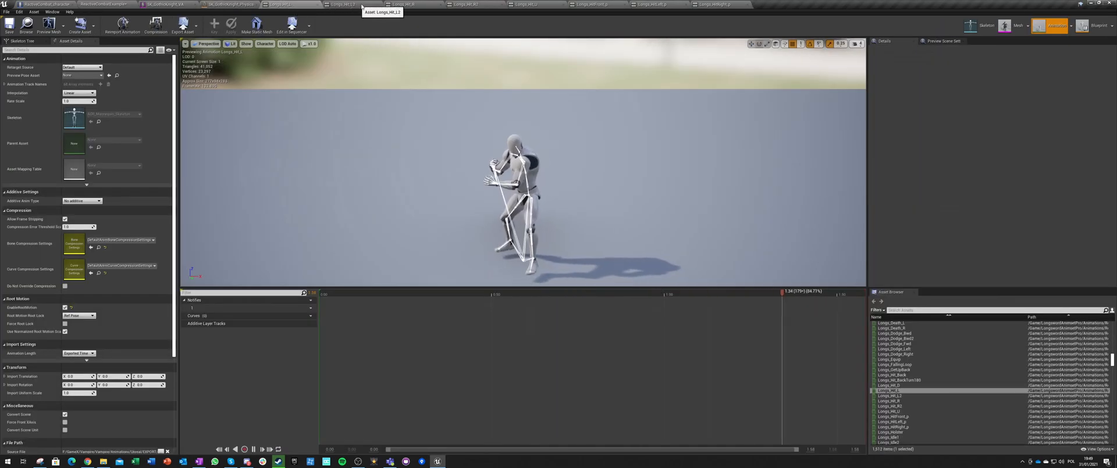
Step: Create an AnimMontage from a longsword hit animation and move it into the MeleeAttacks folder
click(530, 5)
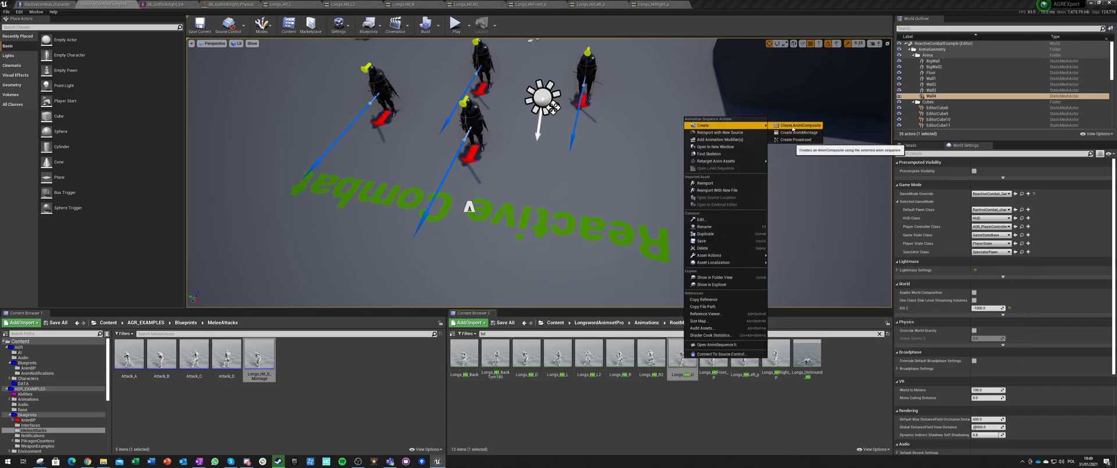
click(801, 125)
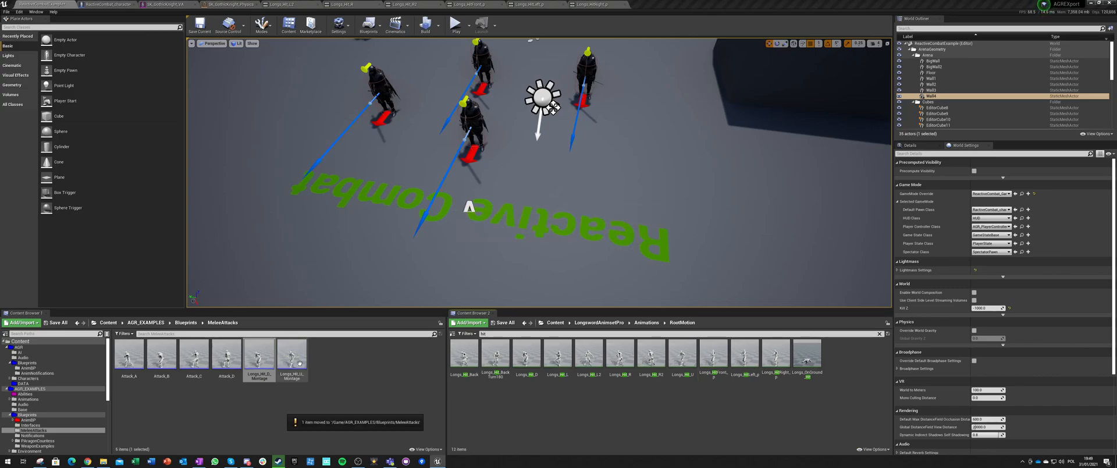
click(291, 354)
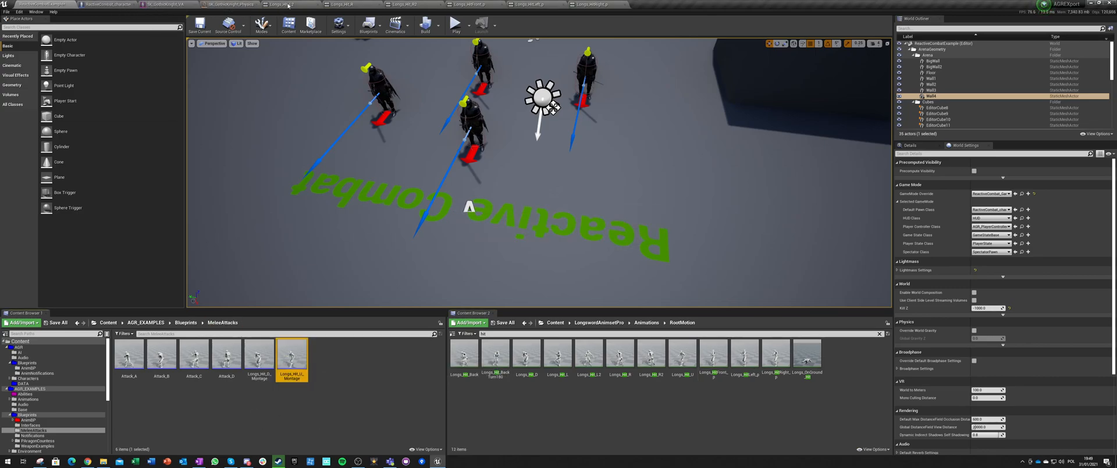
click(105, 3)
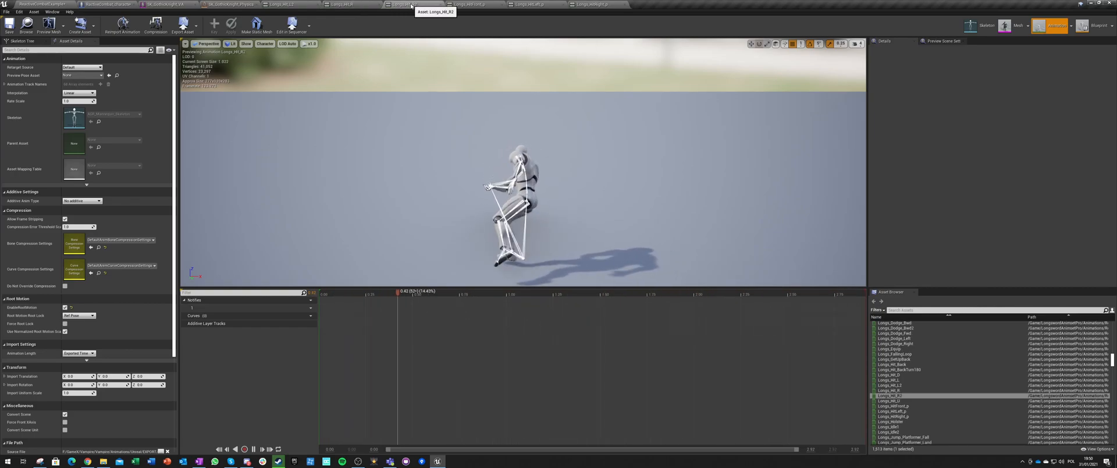
click(475, 5)
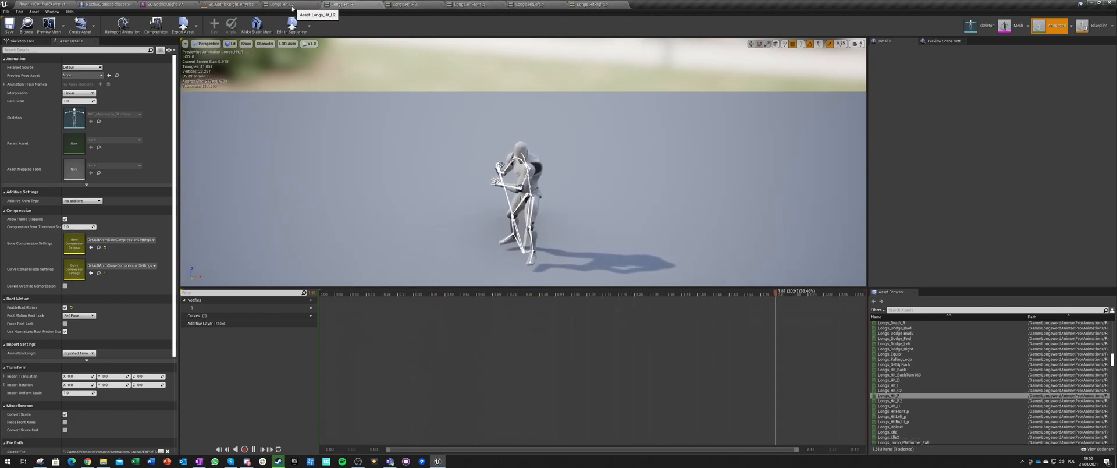
click(344, 5)
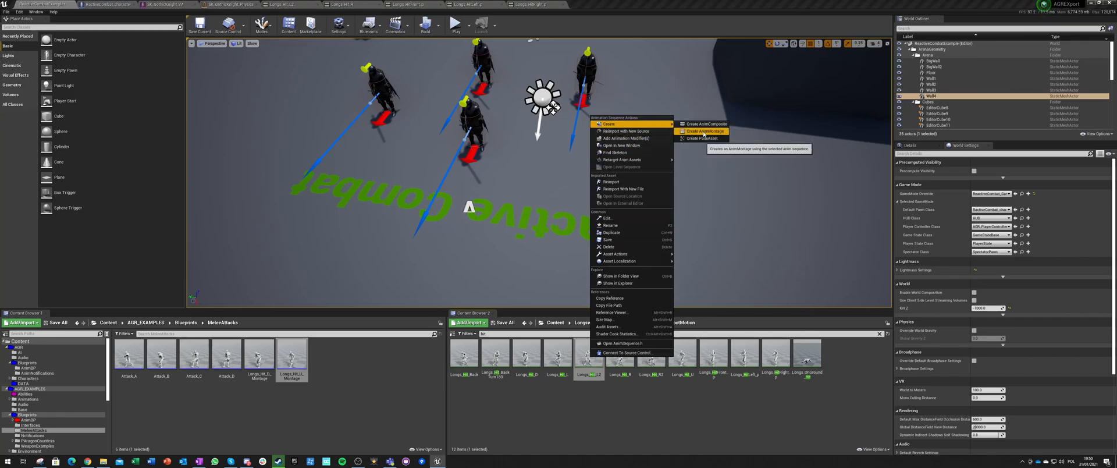
Step: Create AnimMontages from two more hit animations and move them into MeleeAttacks
click(701, 132)
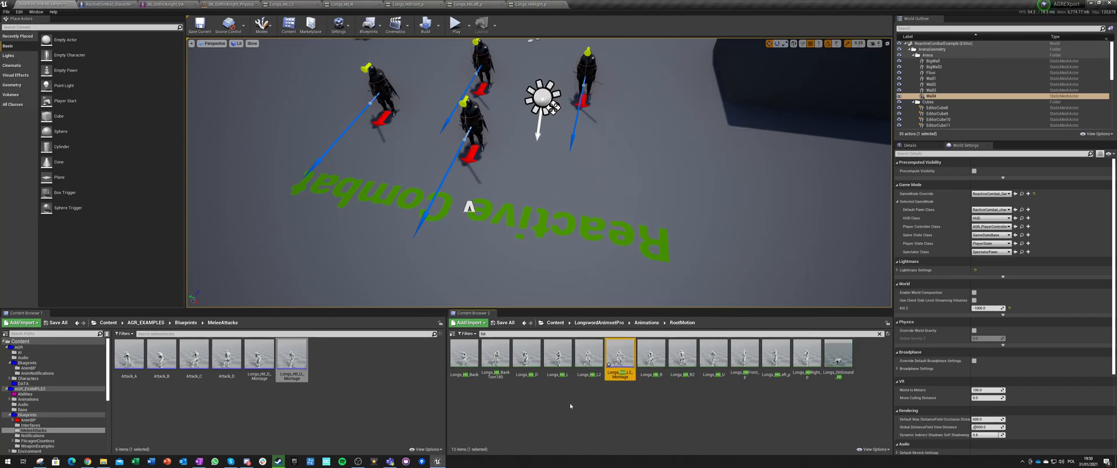
right_click(650, 356)
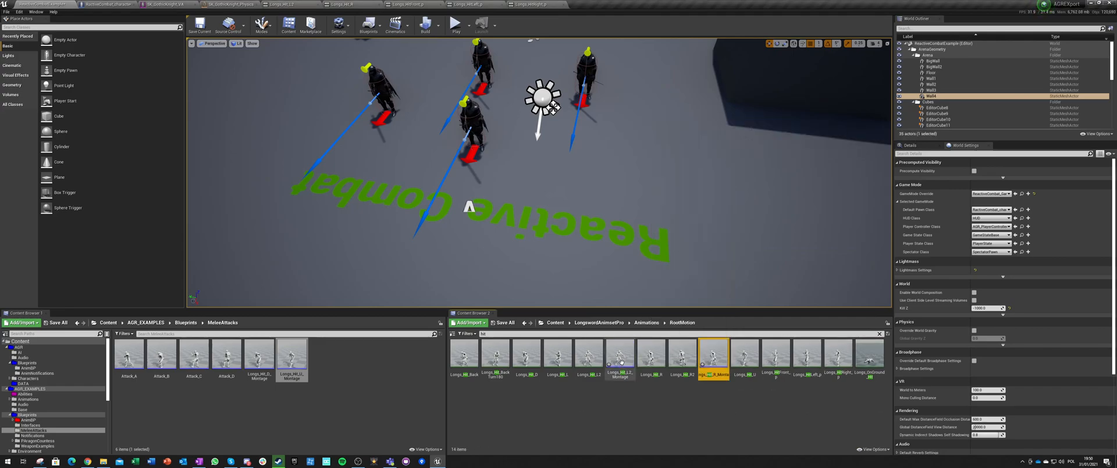
right_click(714, 356)
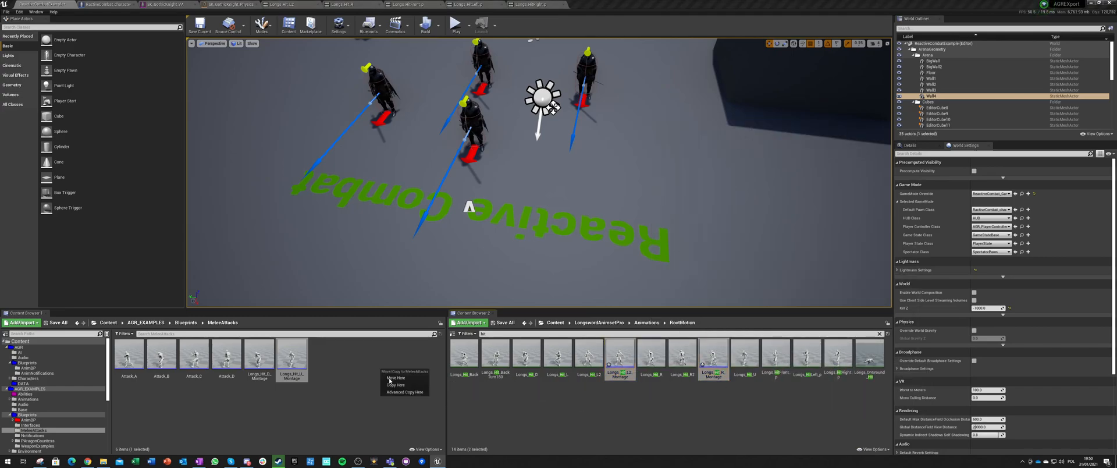
click(338, 392)
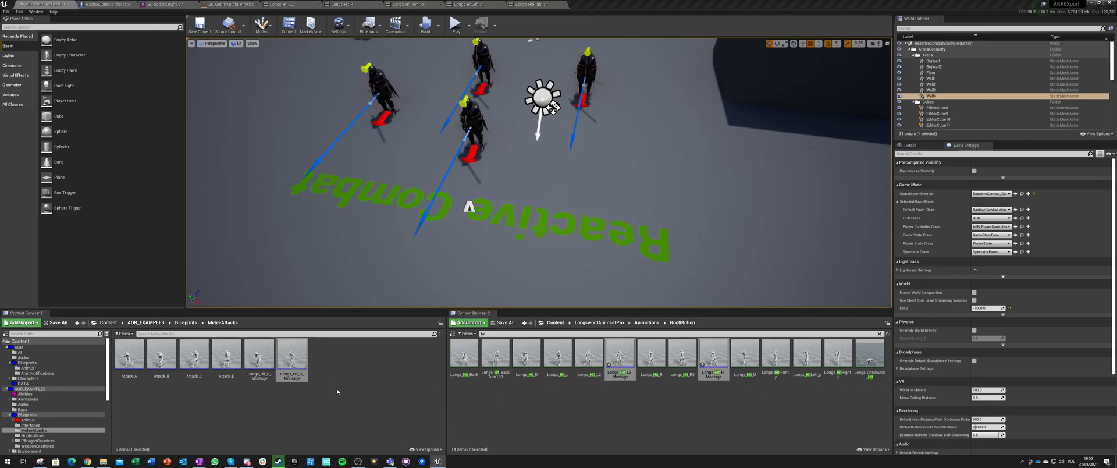
mouse_move(323, 356)
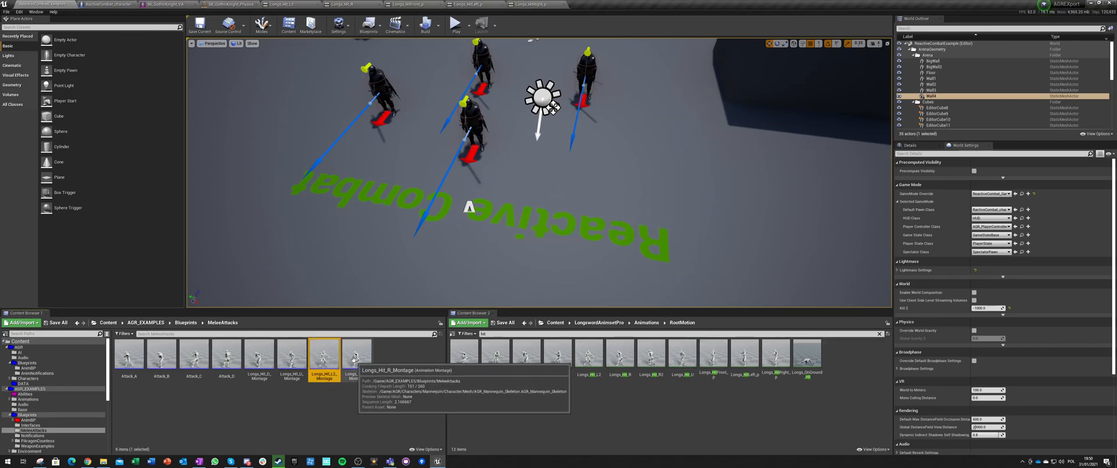
Step: Set one hit montage's slot to DefaultGroup.UpperBody and pick a hit-reaction montage asset
double_click(324, 355)
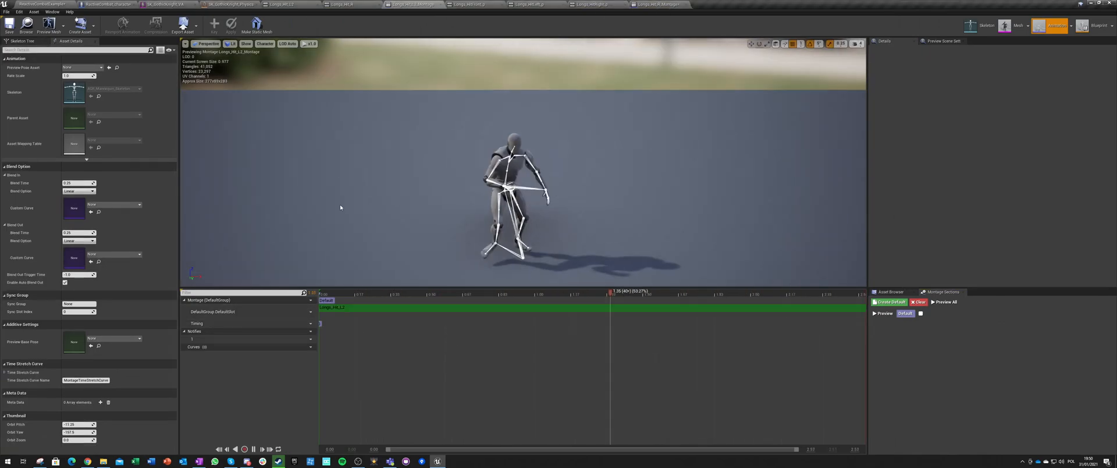
click(310, 311)
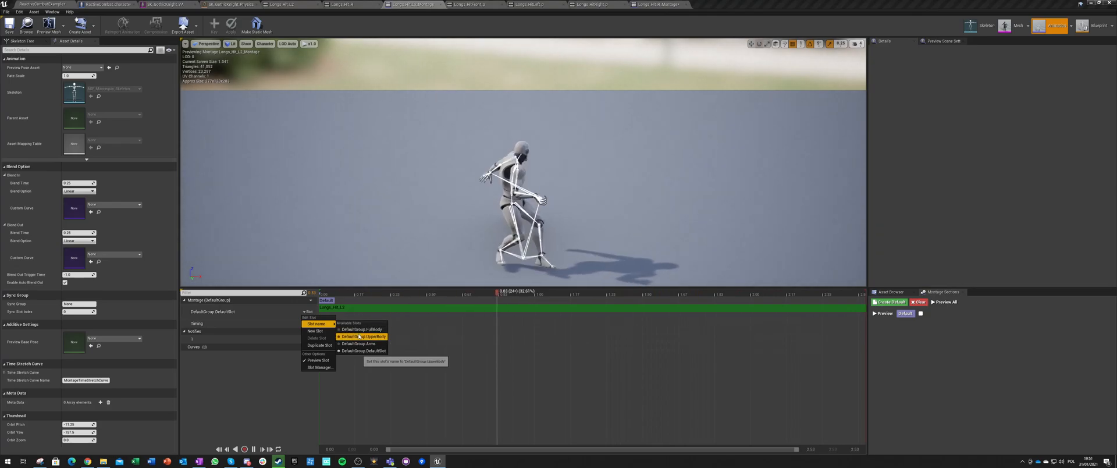
click(371, 329)
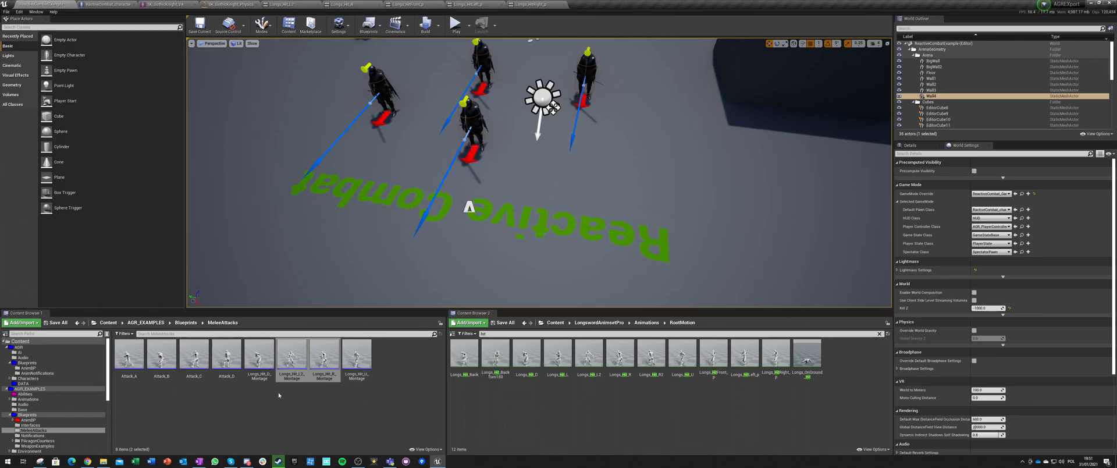
click(290, 354)
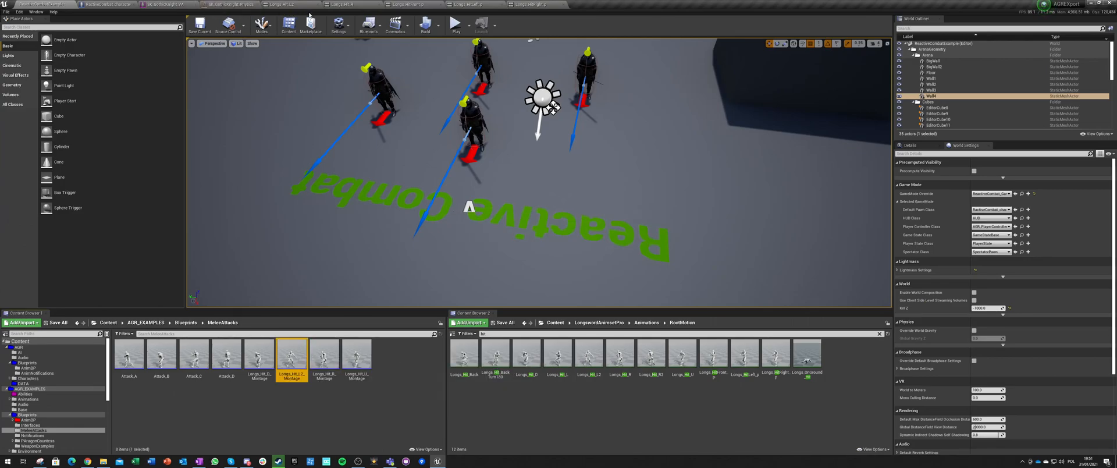
Step: Assign the next hit montage from the Content Browser to a third Play Networked Montage node
click(107, 4)
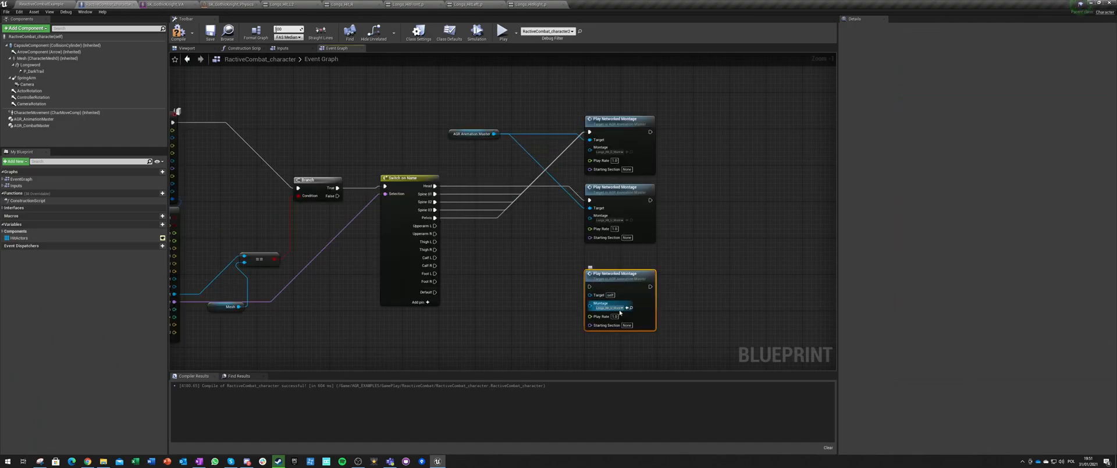
mouse_move(620, 265)
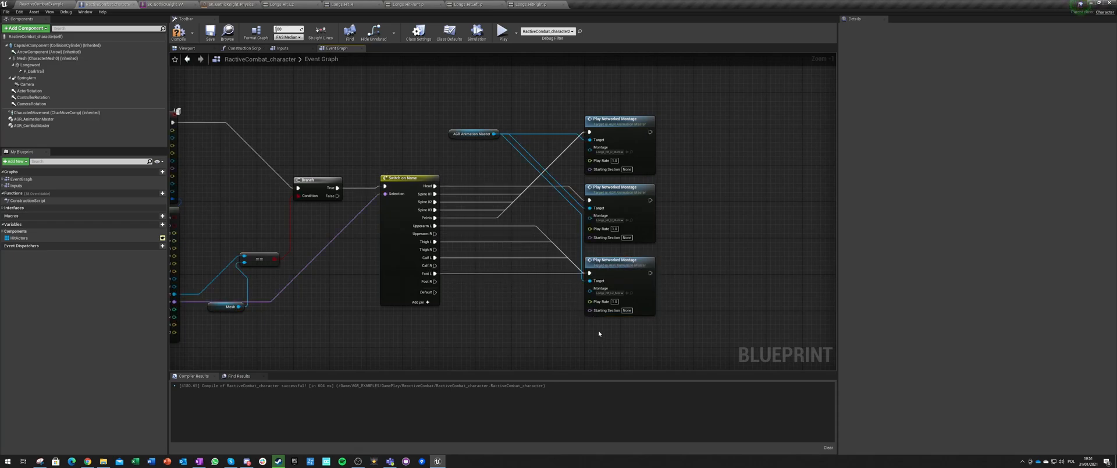
click(40, 5)
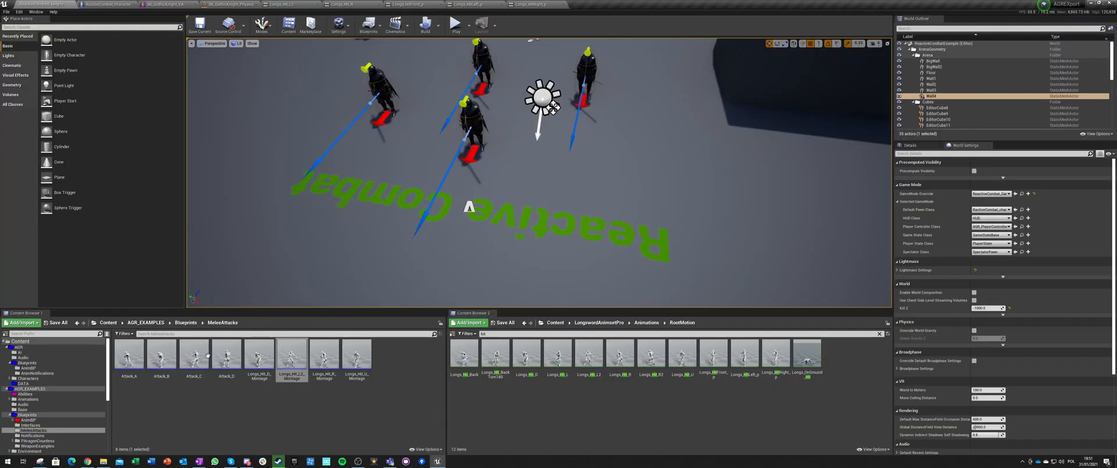
click(325, 353)
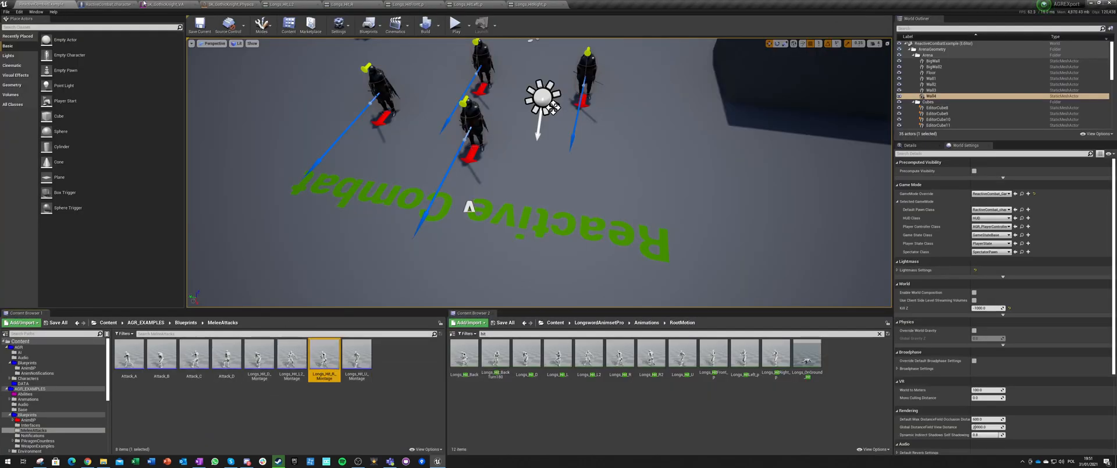
click(104, 4)
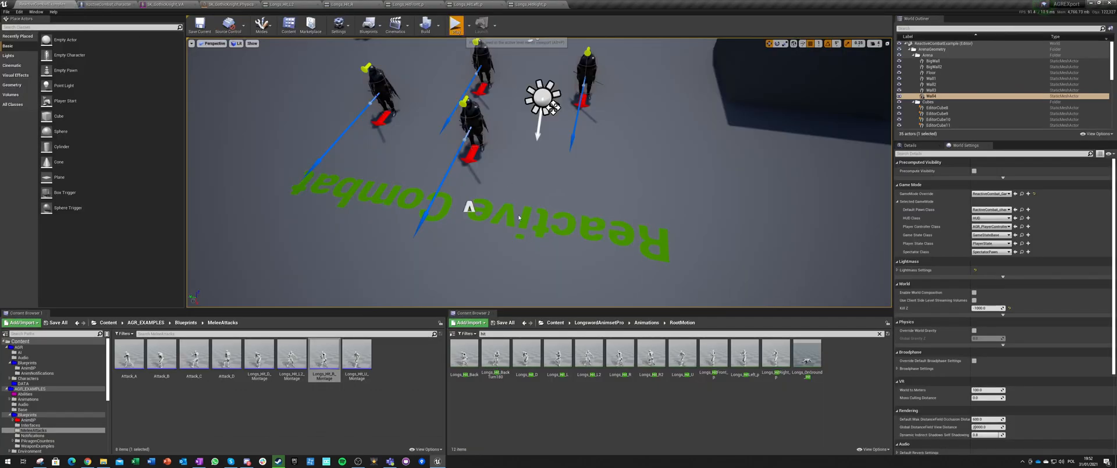
Step: Set the play Net Mode to Play Standalone and run a test session of the hit reactions
click(455, 25)
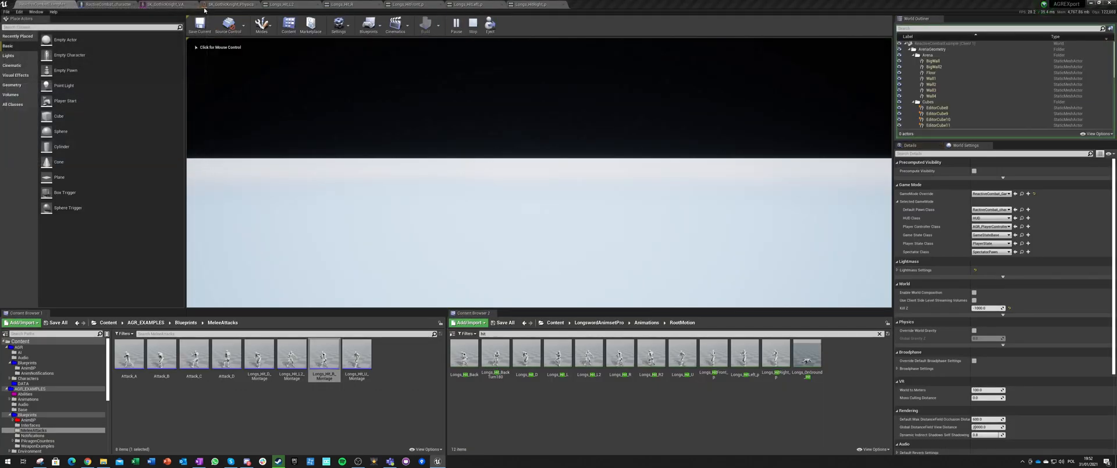
click(465, 27)
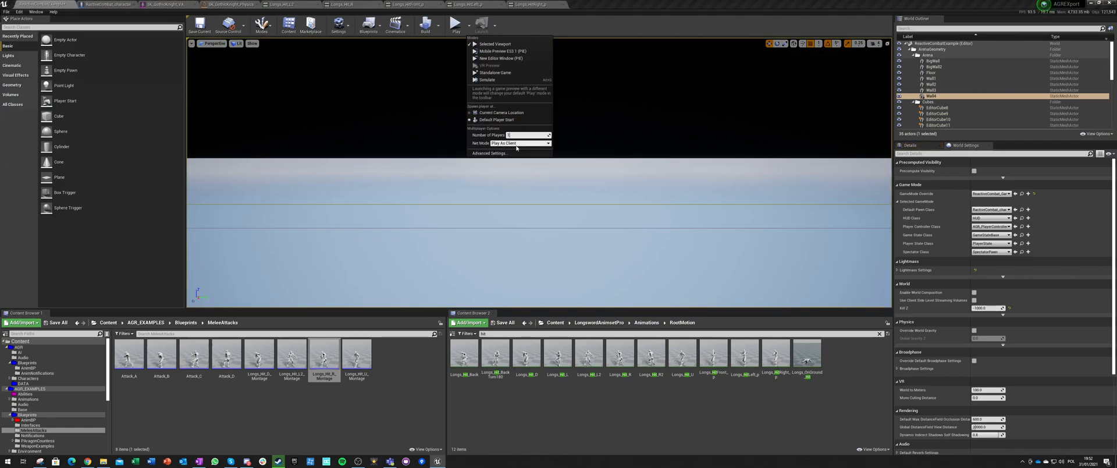
click(520, 143)
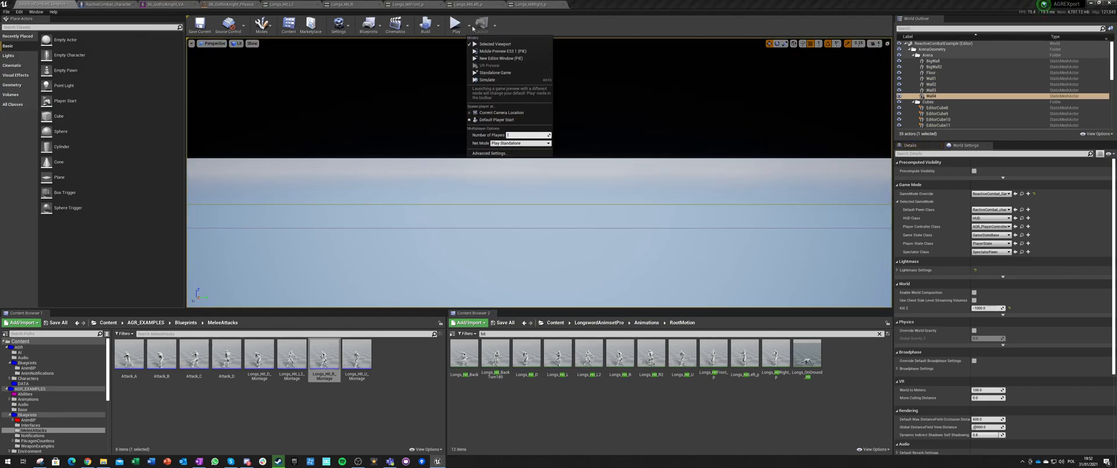
click(495, 43)
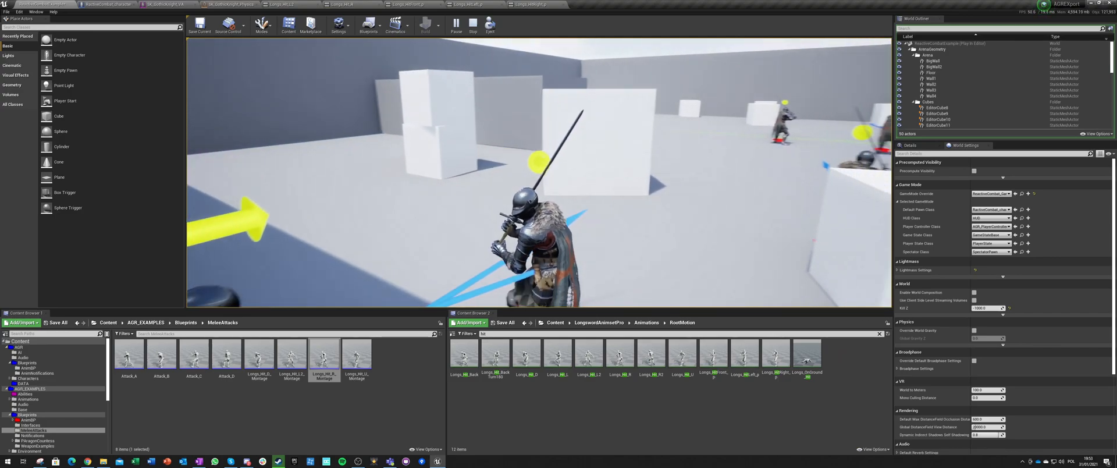
click(471, 27)
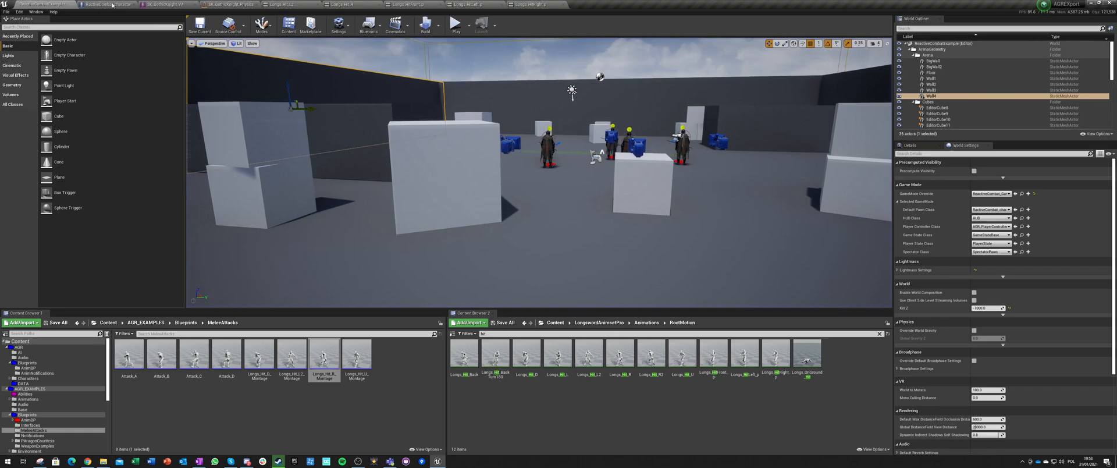
Step: Add Print String nodes reporting Torso, Head, Left and Right after each Play Networked Montage
click(106, 5)
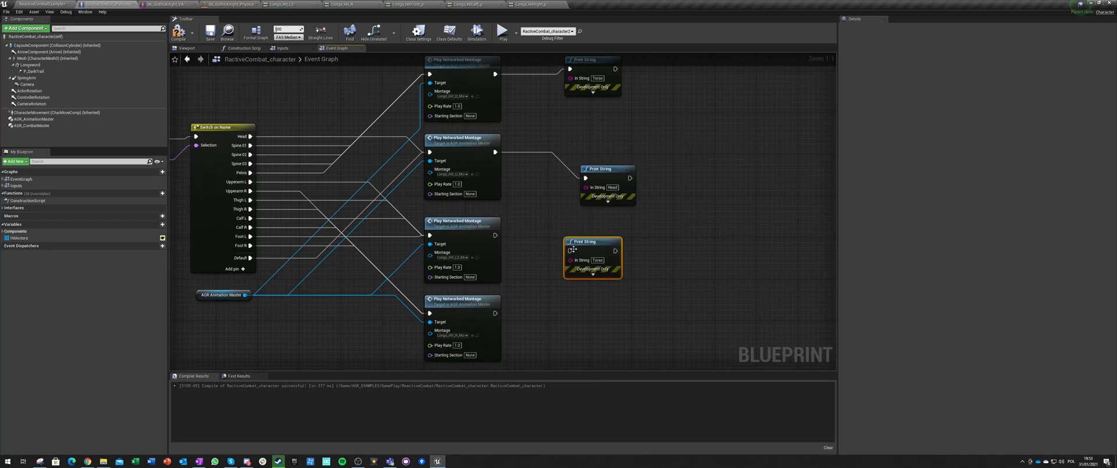
mouse_move(594, 259)
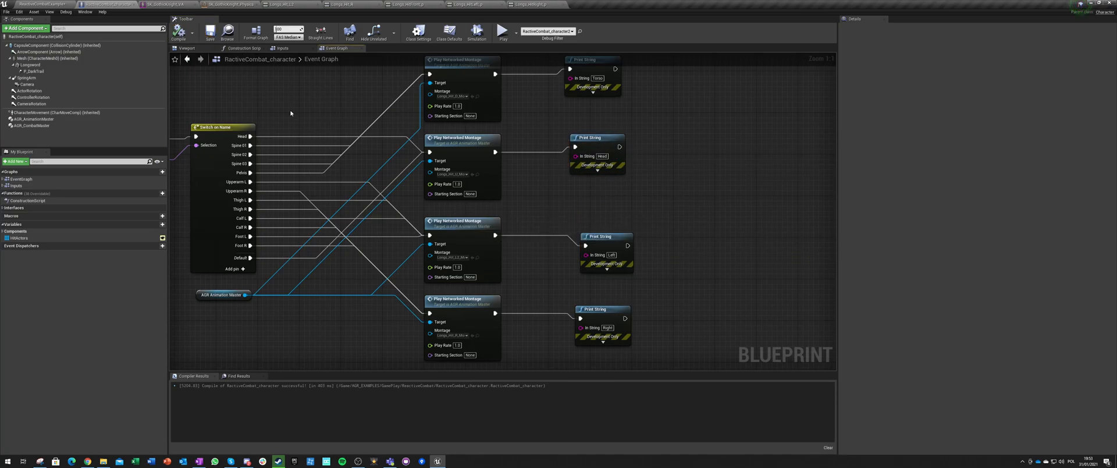
Step: Run a play session in the Reactive Combat level to test the printed hit reactions
click(41, 5)
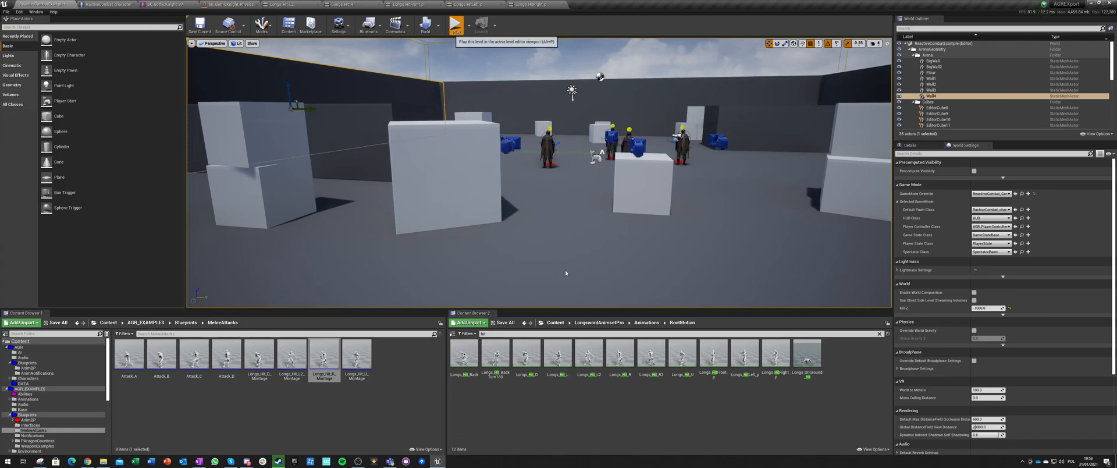
click(455, 27)
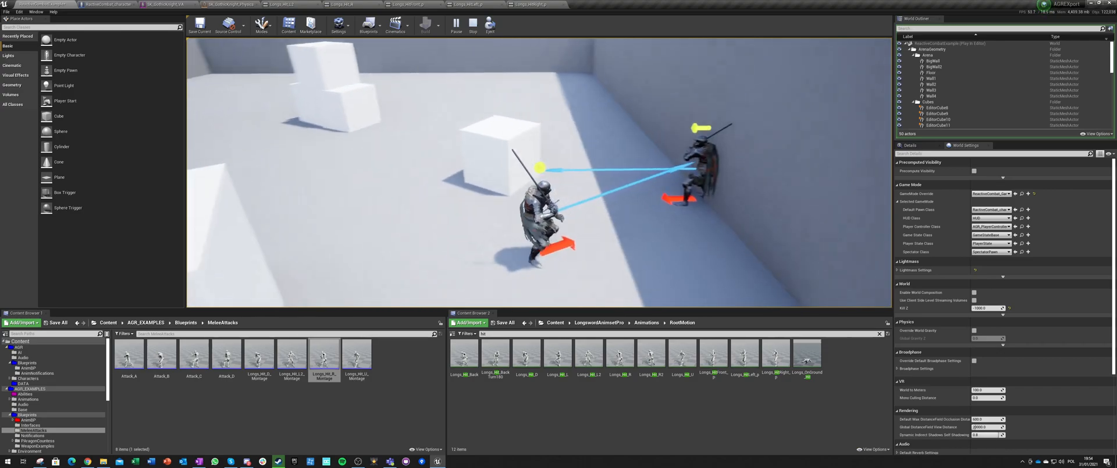
click(472, 27)
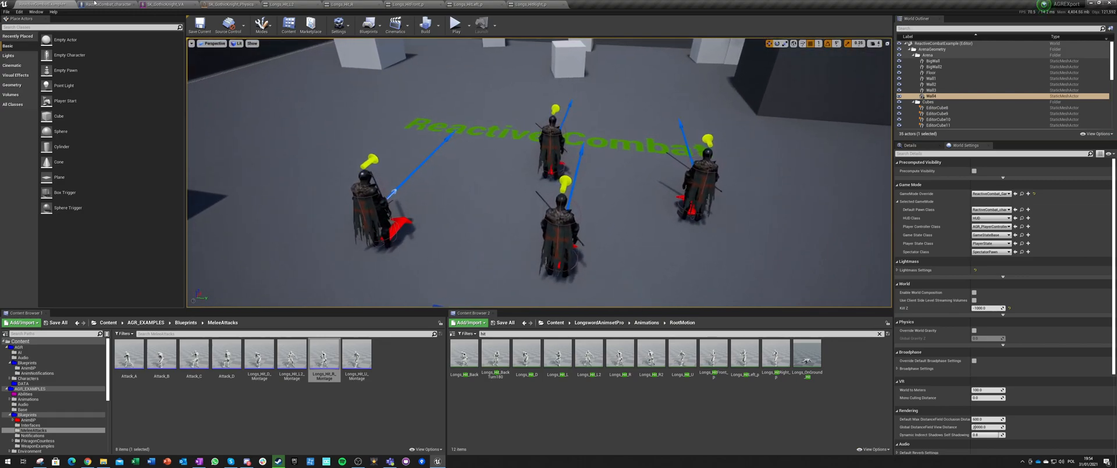
Step: Inspect the bone bodies of SK_GothicKnight_Physics in the Physics Asset editor
click(164, 5)
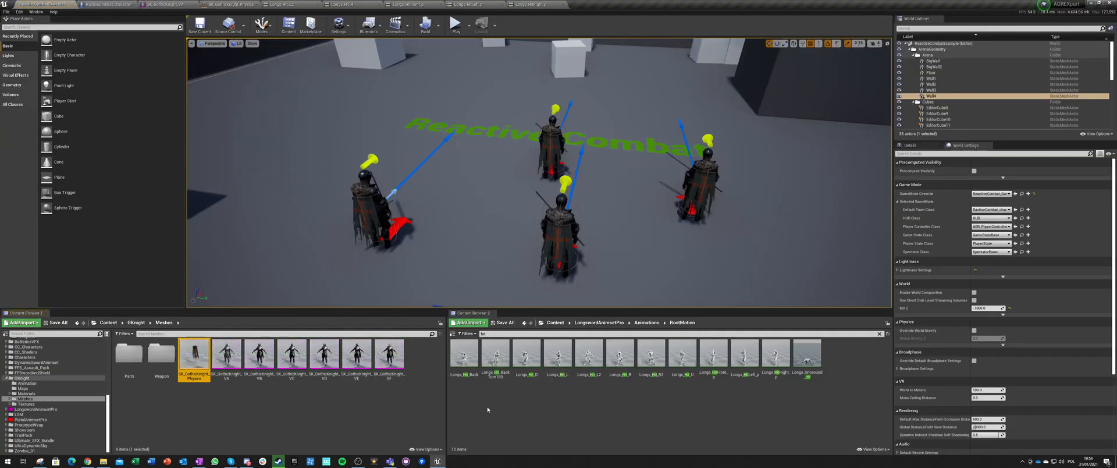
click(229, 4)
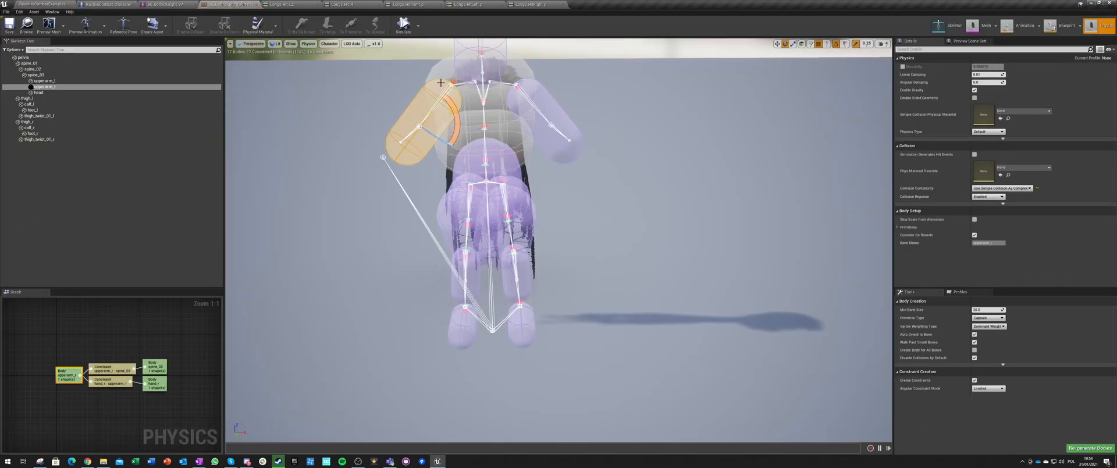
click(37, 74)
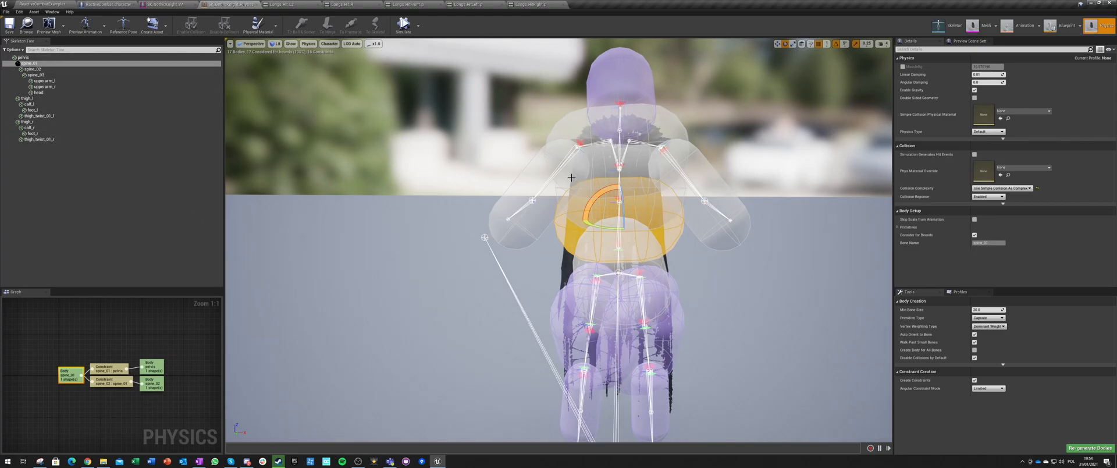
mouse_move(436, 232)
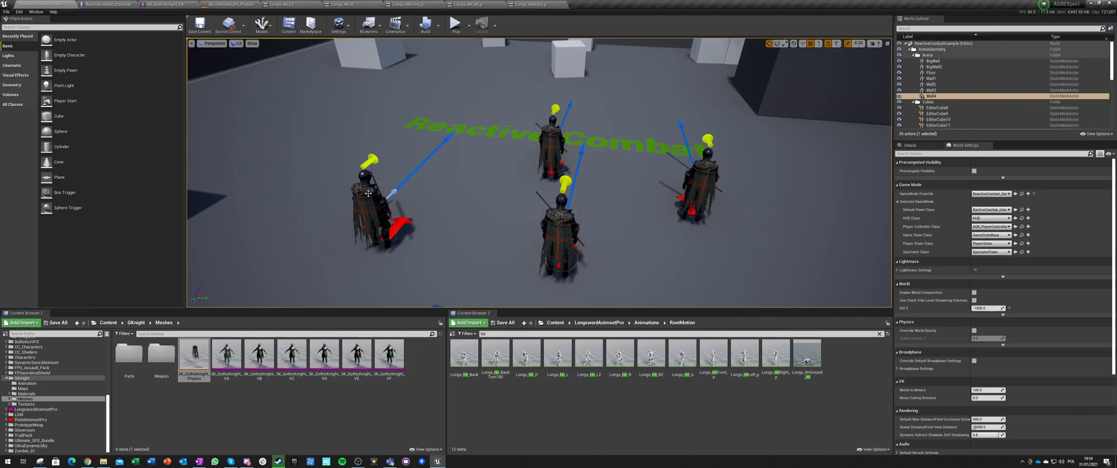
Step: Swap the character's Skeletal Mesh to the AGR mannequin and compile
click(104, 5)
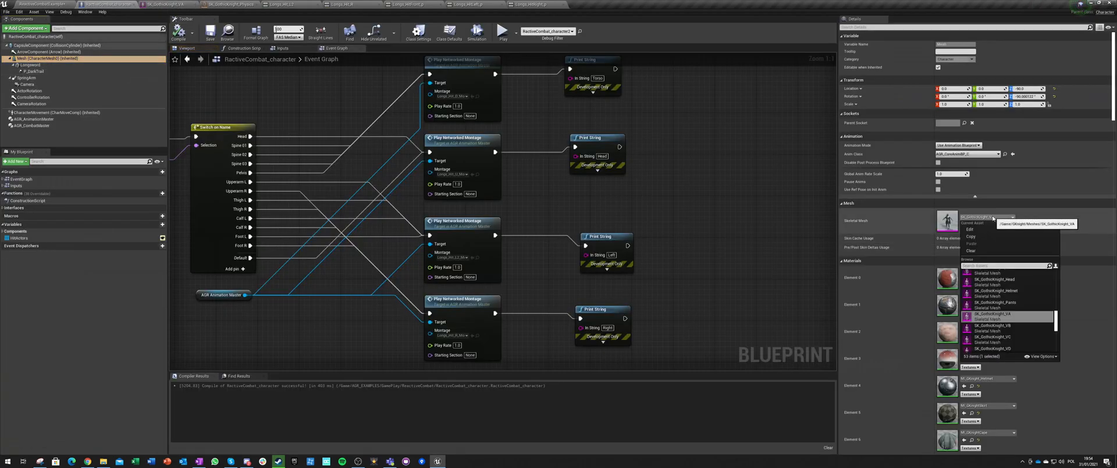
text(agr man)
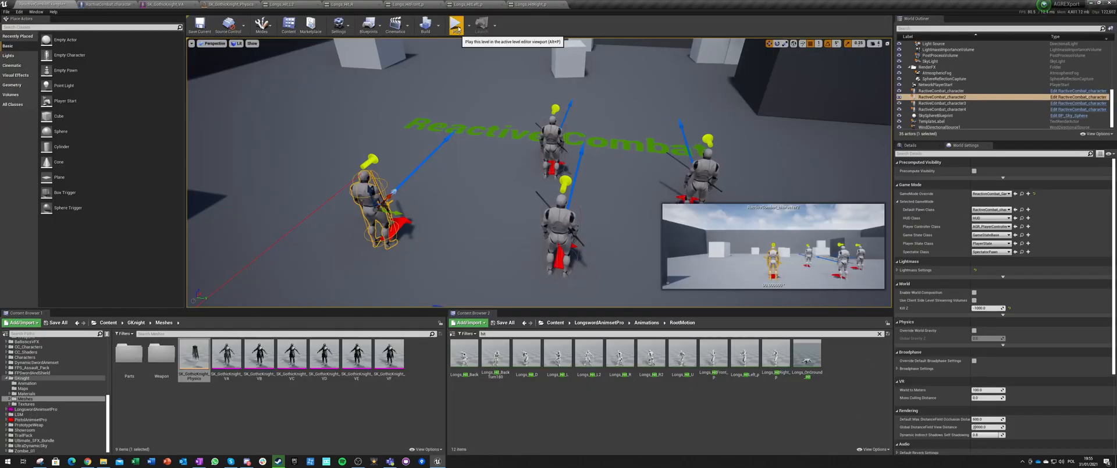
Step: Play the level and attack the mannequin enemies to watch the hit reactions
click(456, 26)
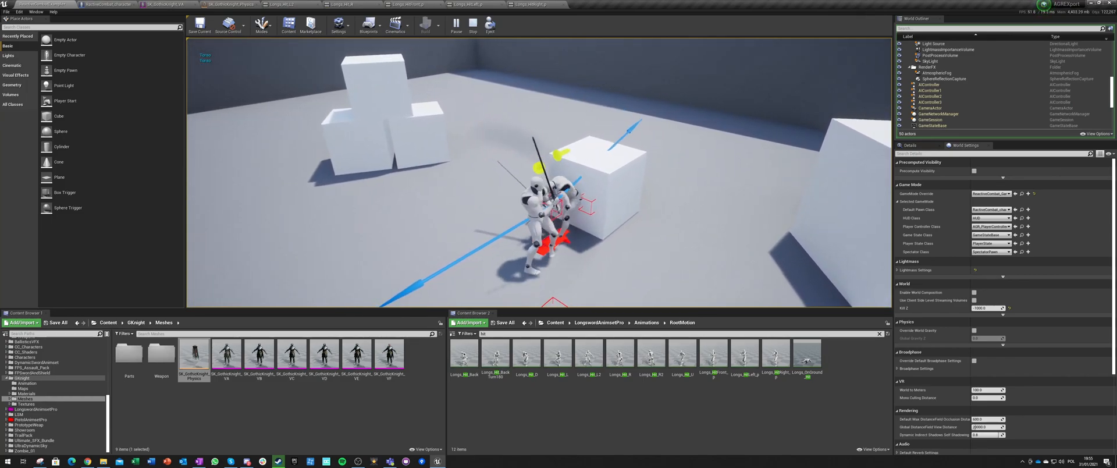
drag(534, 178, 520, 142)
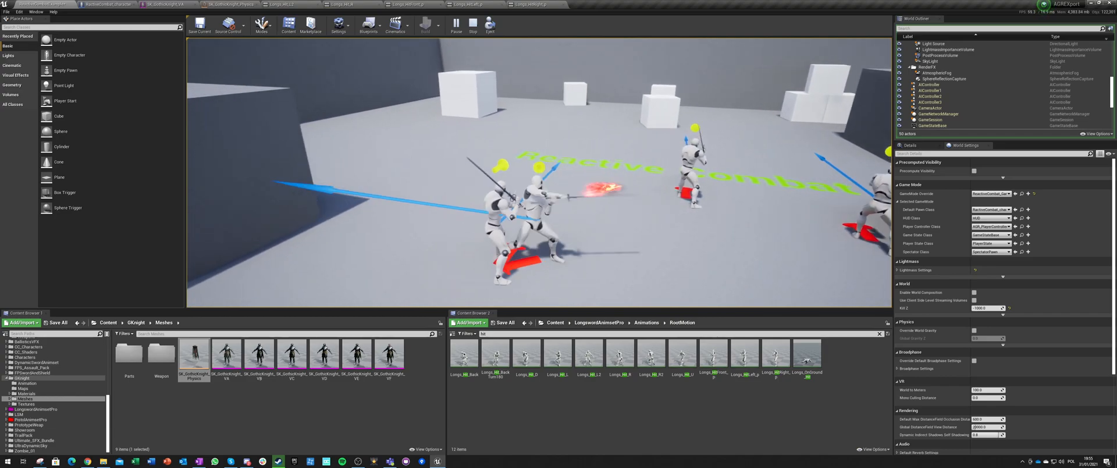
Step: Enlarge the CapsuleComponent's half height and radius, compile, and play the level again
click(107, 5)
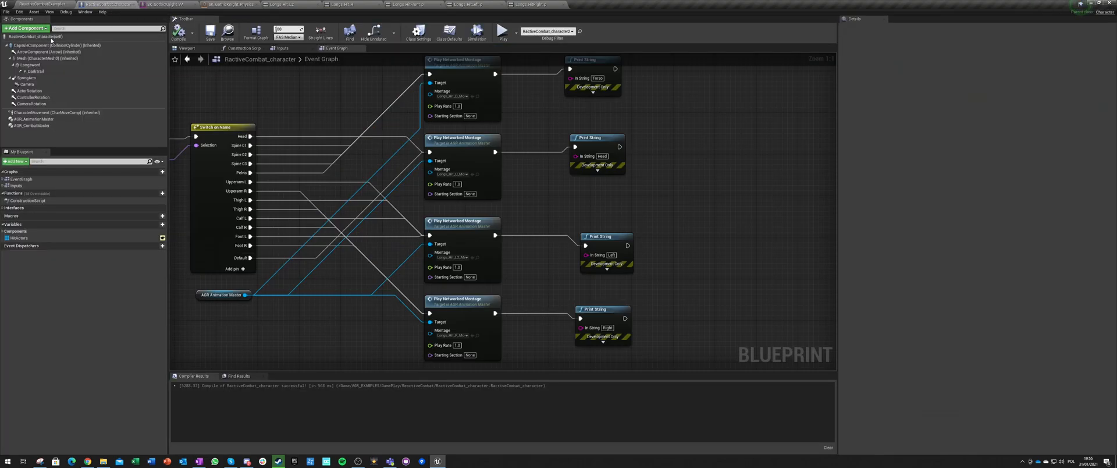
click(37, 45)
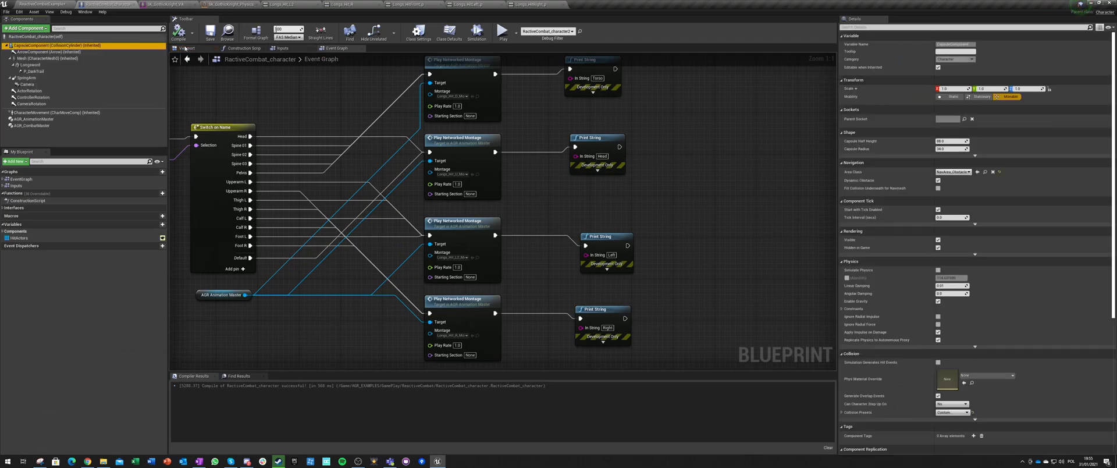
click(186, 48)
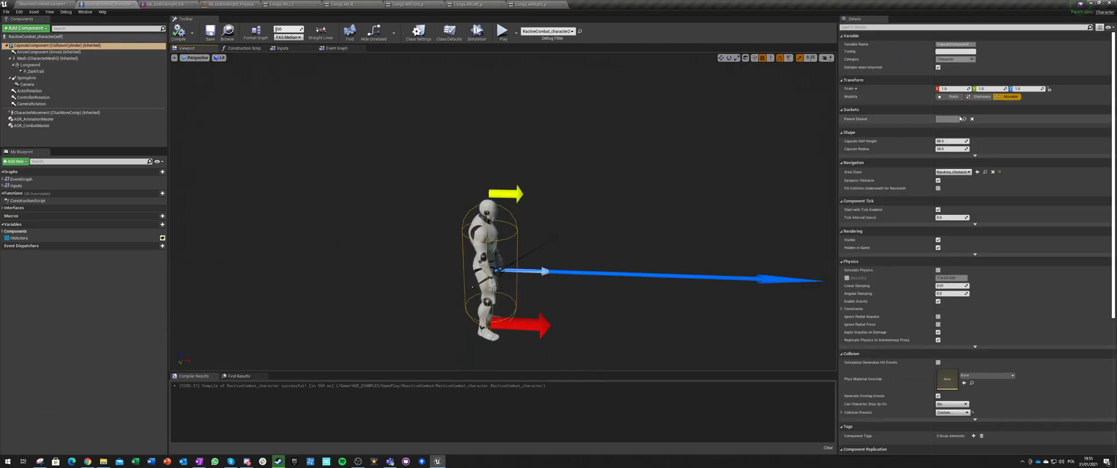
click(953, 148)
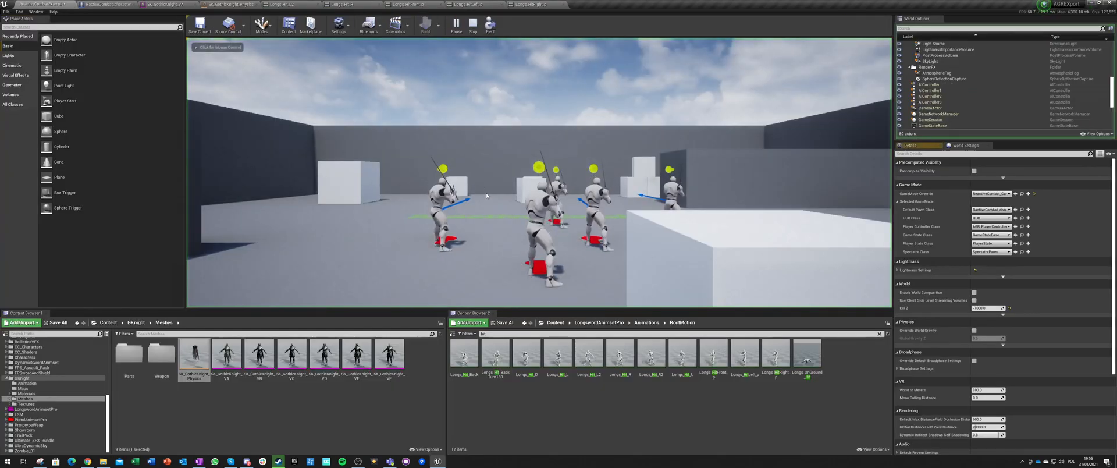
click(426, 27)
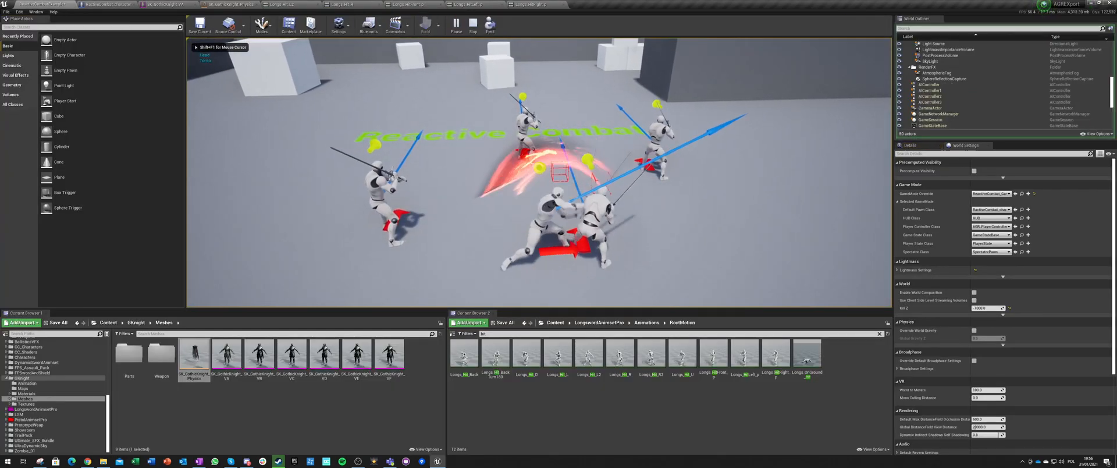